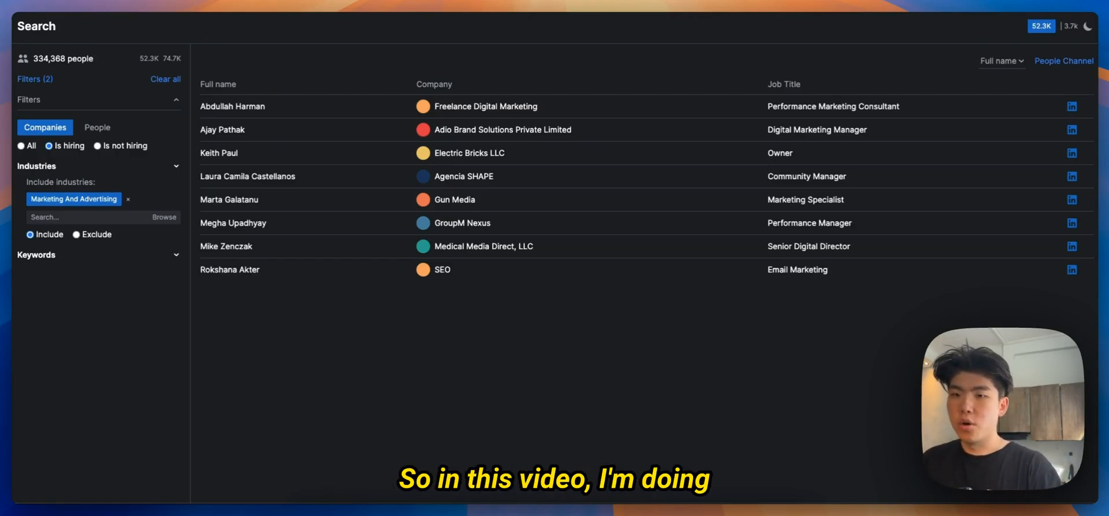
mouse_move(507, 370)
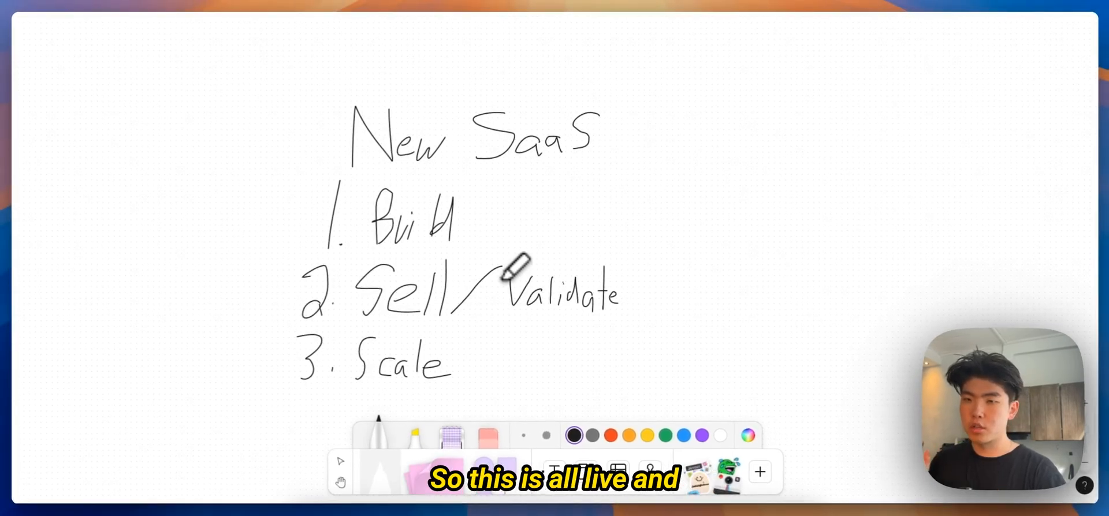
mouse_move(364, 205)
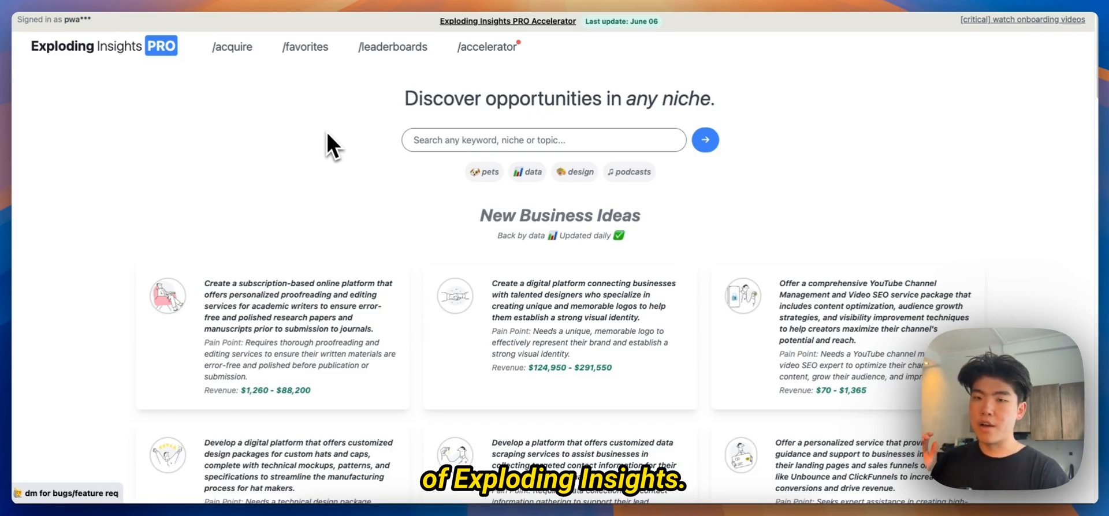
mouse_move(111, 81)
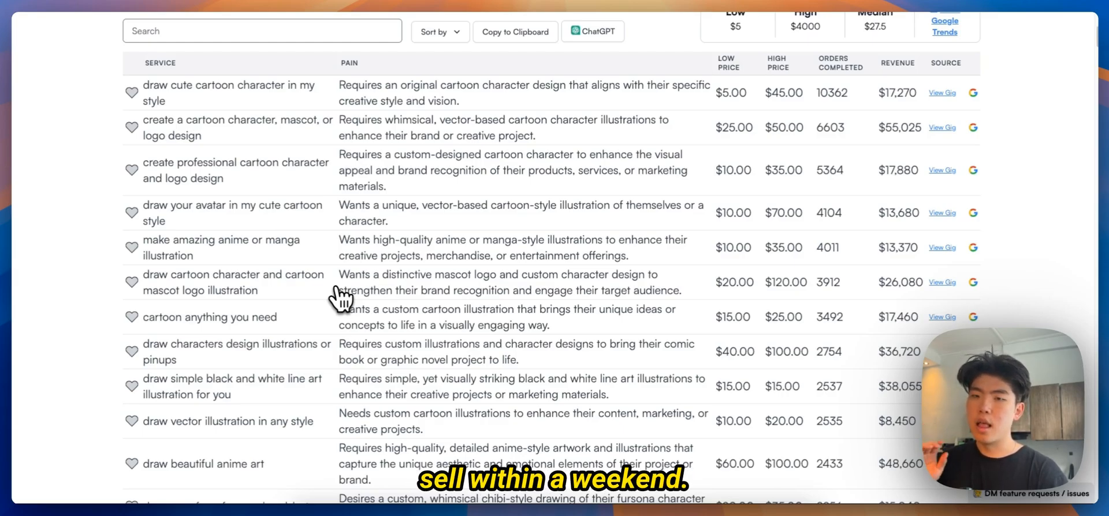
mouse_move(290, 223)
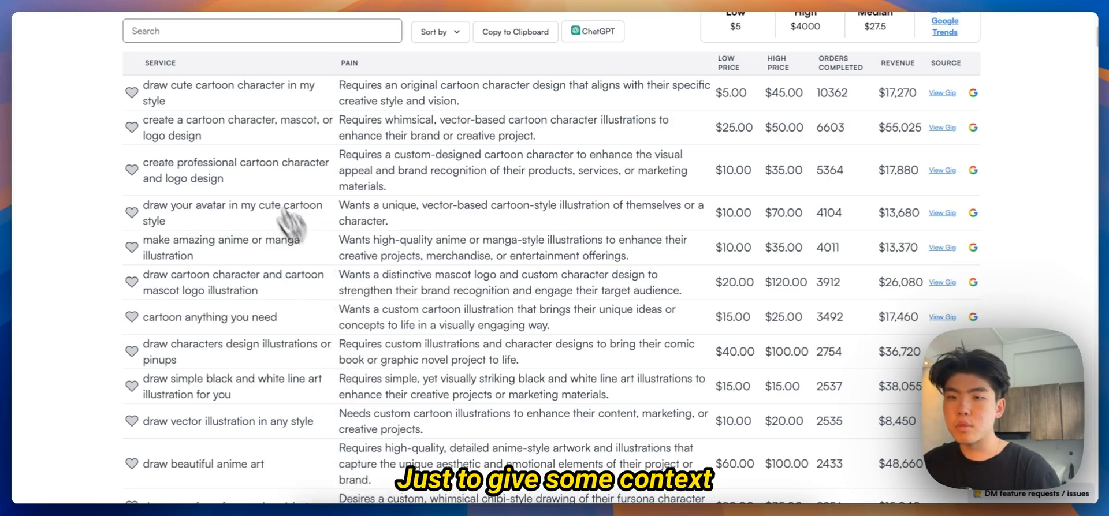
- Scroll through the cartoon character service ideas table and top-three cards
scroll("up", 3)
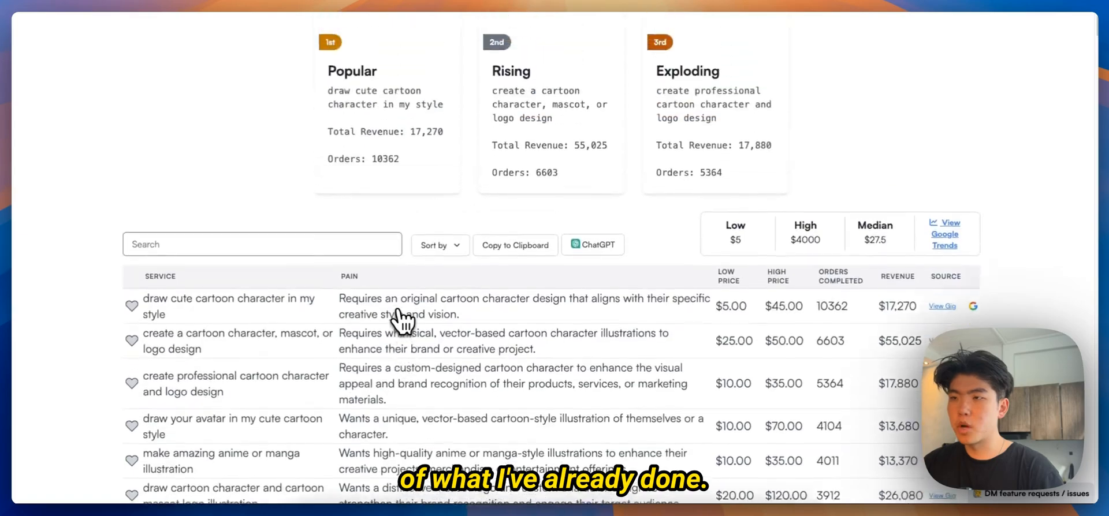
scroll("down", 3)
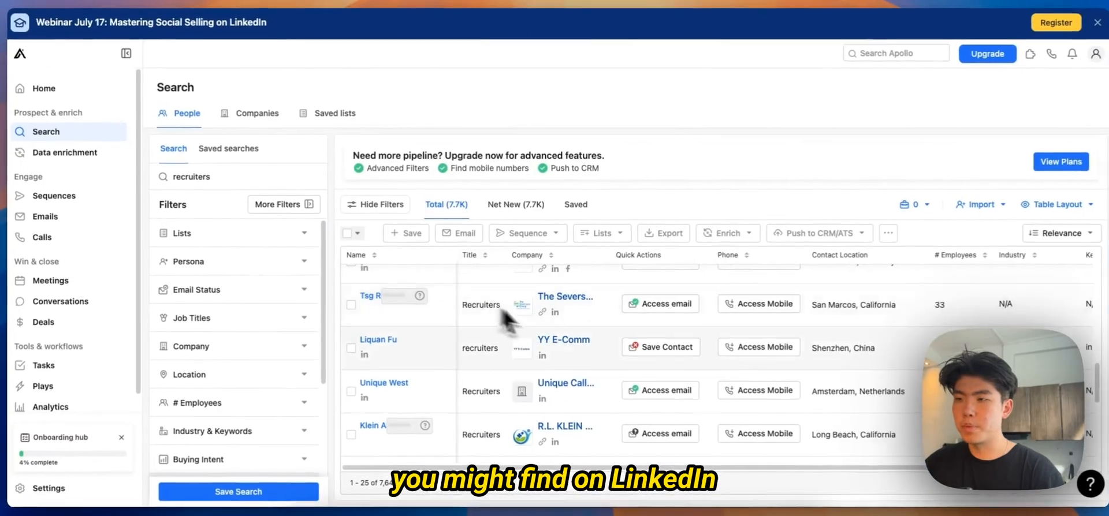
mouse_move(561, 382)
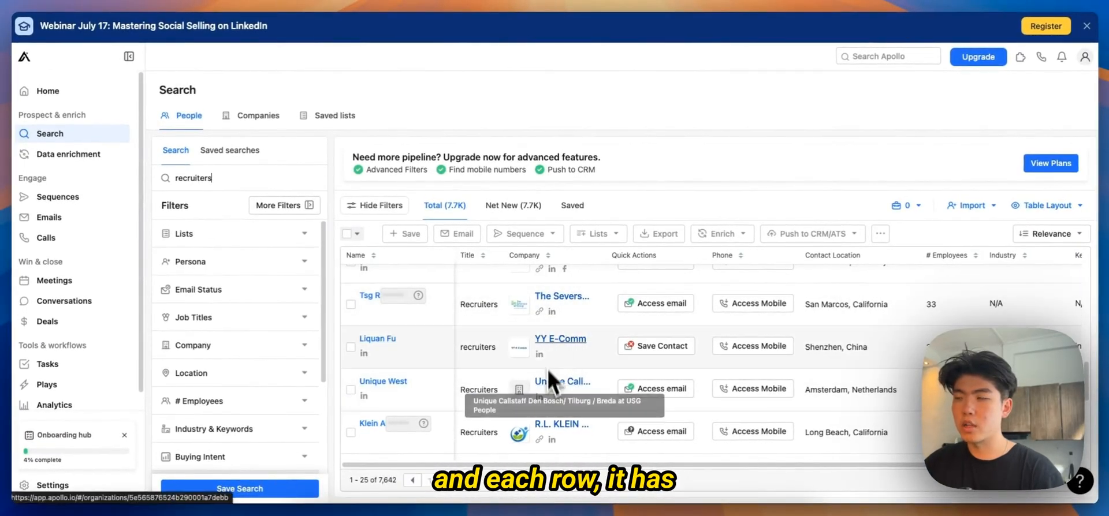
- Scroll the Apollo recruiter search results listing companies, phones and locations
scroll("up", 3)
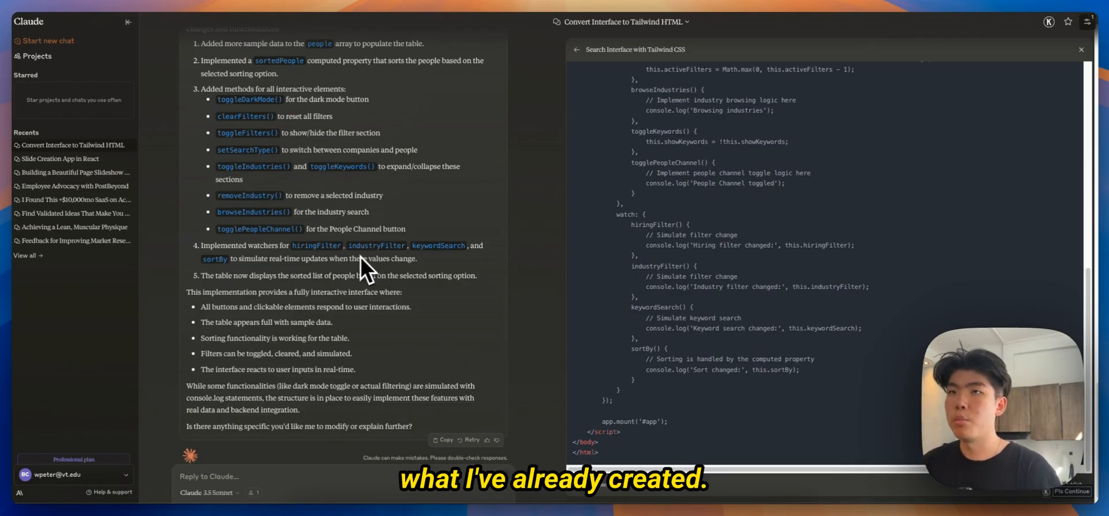
- Scroll earlier prompts, open the search interface artifact card and browse its code
scroll("up", 3)
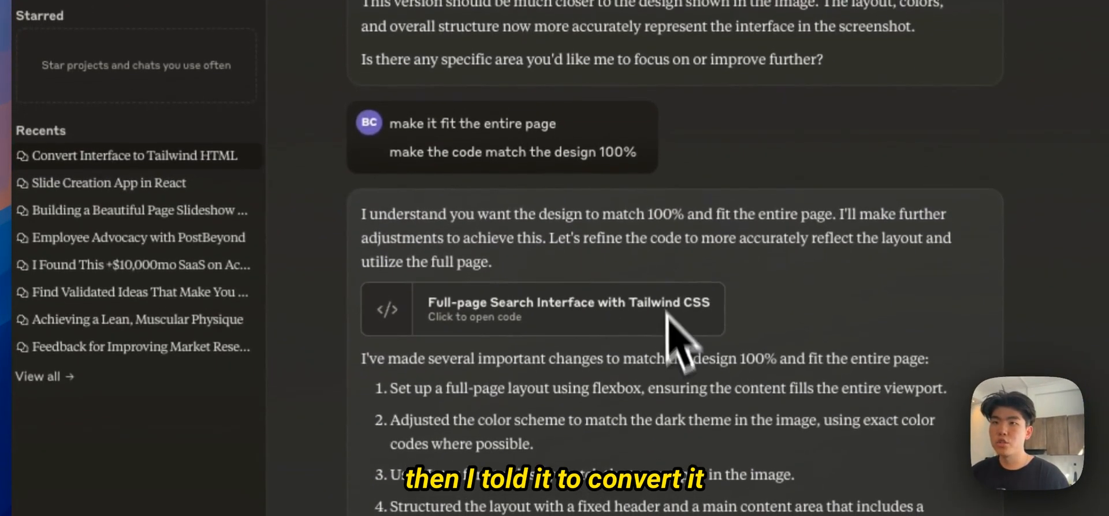
left_click(542, 309)
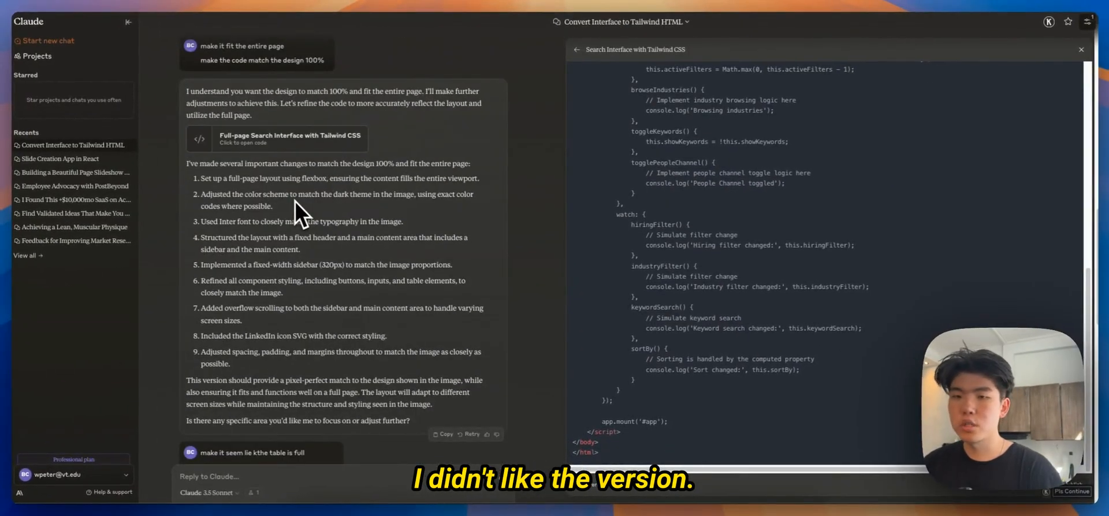
scroll("up", 3)
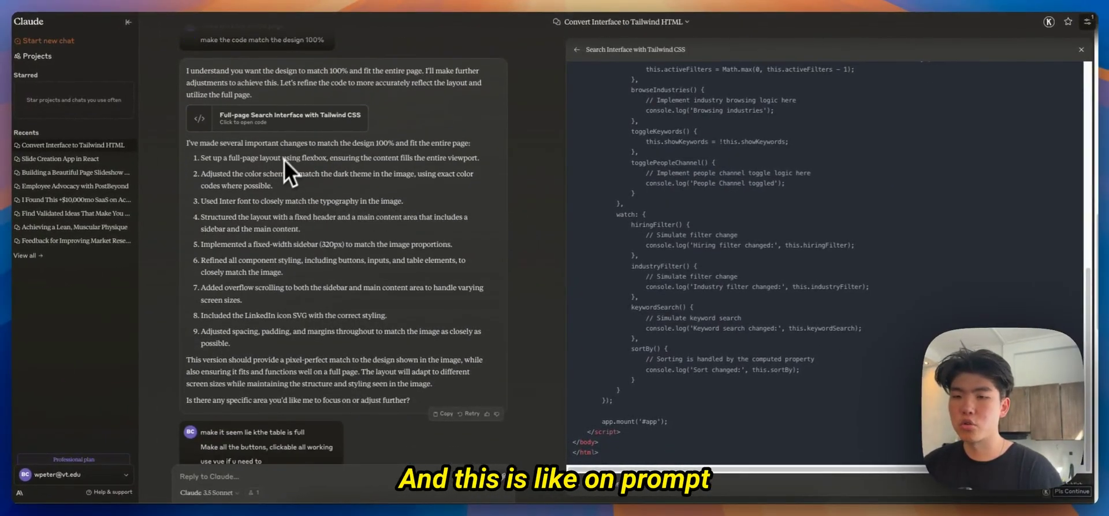
scroll("down", 3)
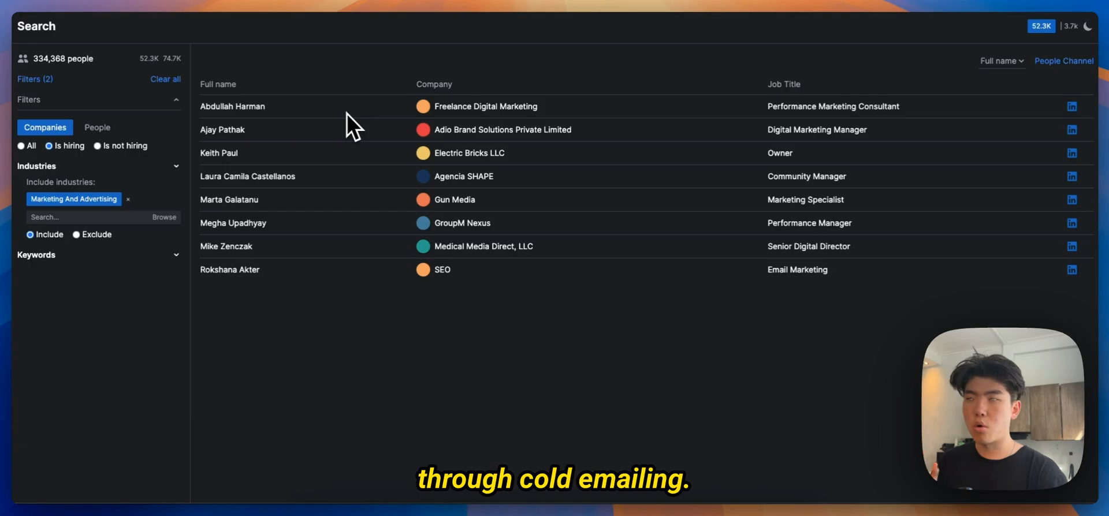
mouse_move(247, 296)
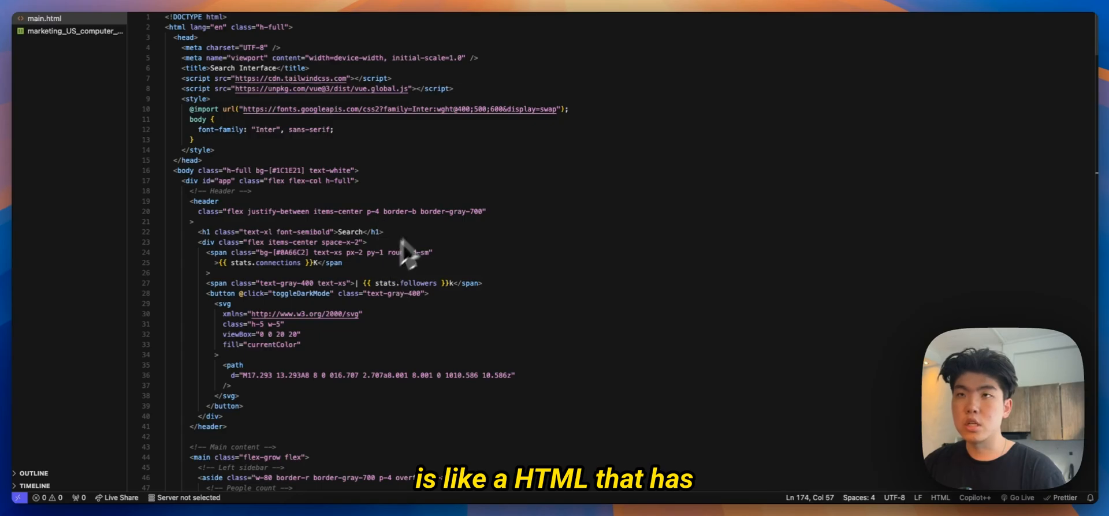
- Scroll through main.html's HTML, Tailwind and Vue code, including the filter markup
scroll("down", 3)
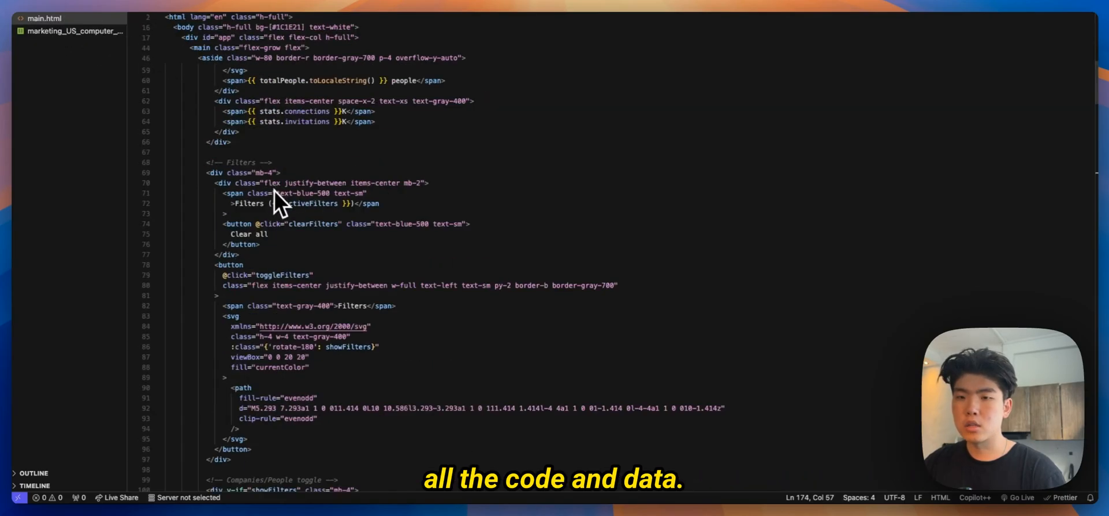
scroll("down", 3)
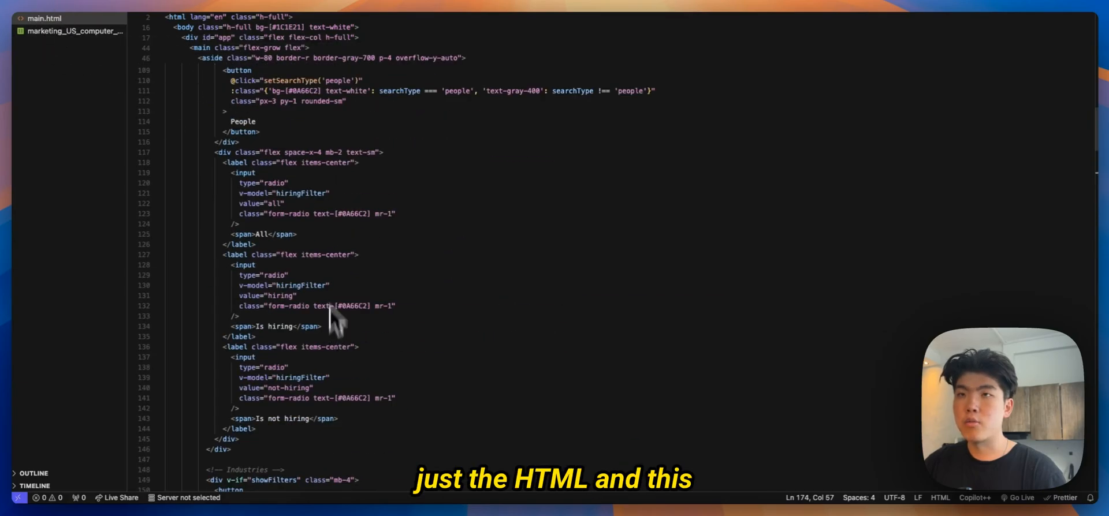
scroll("down", 3)
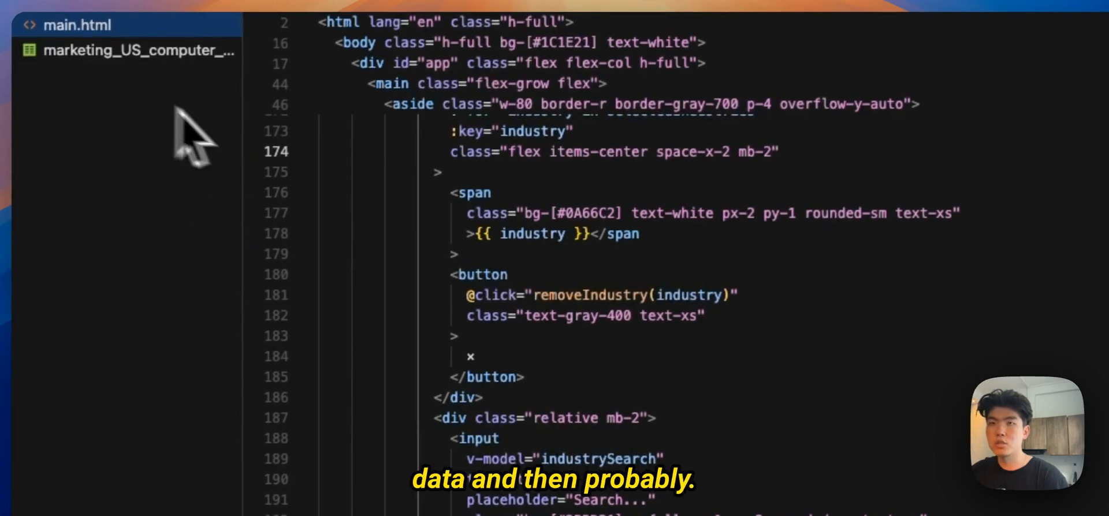
left_click(138, 50)
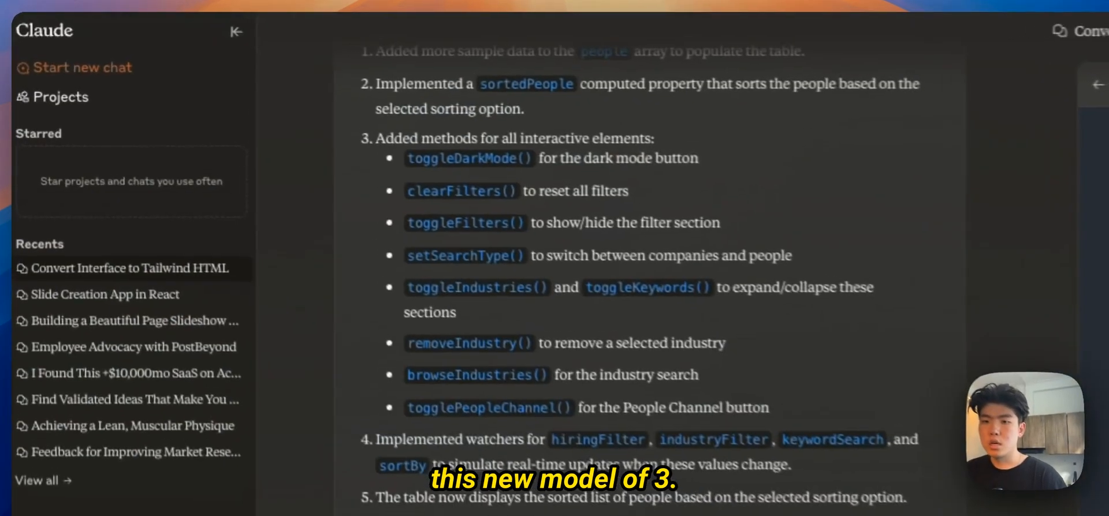
- Scroll to Claude's latest response ending with watchers, app mount and feature summary
scroll("down", 3)
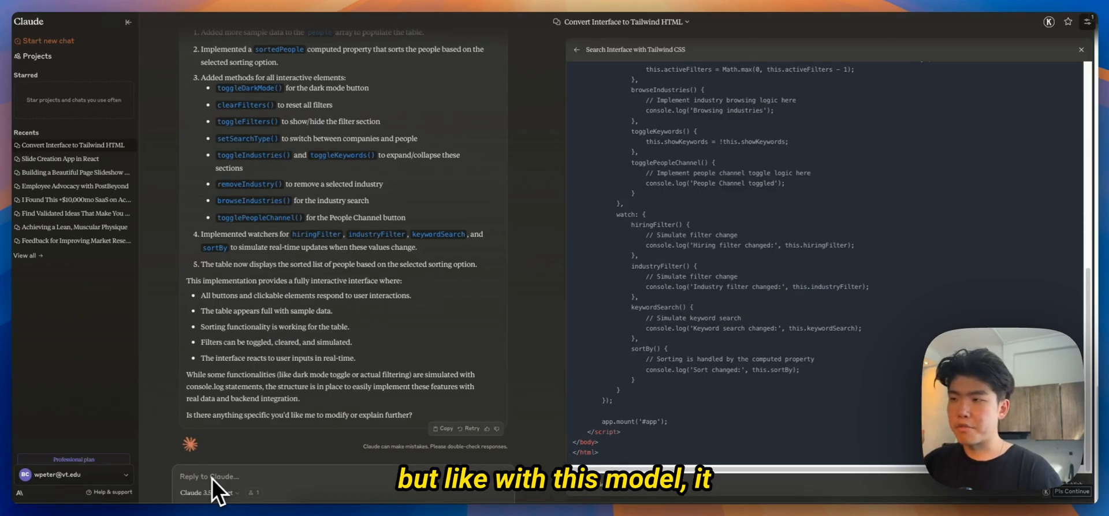
mouse_move(126, 413)
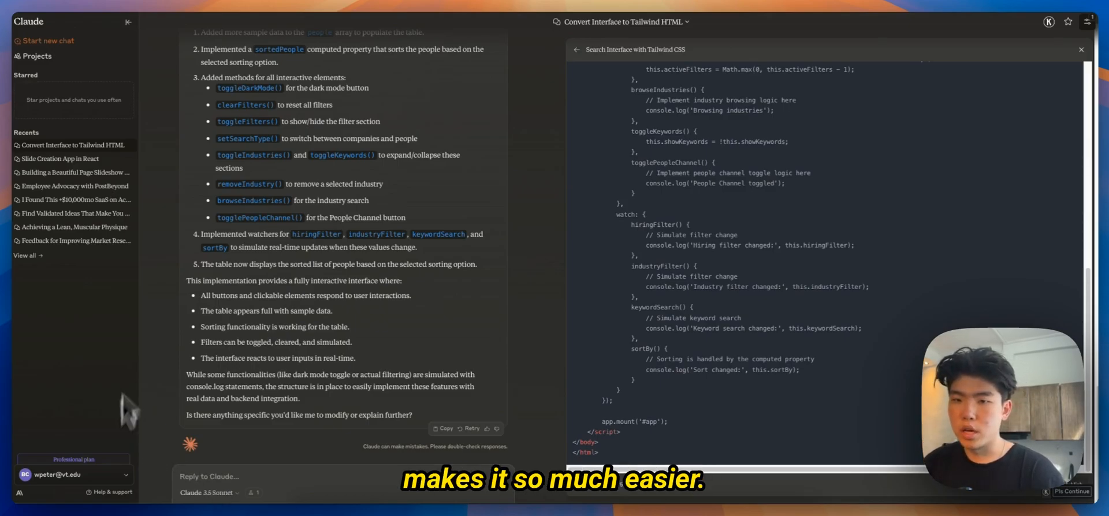
mouse_move(374, 198)
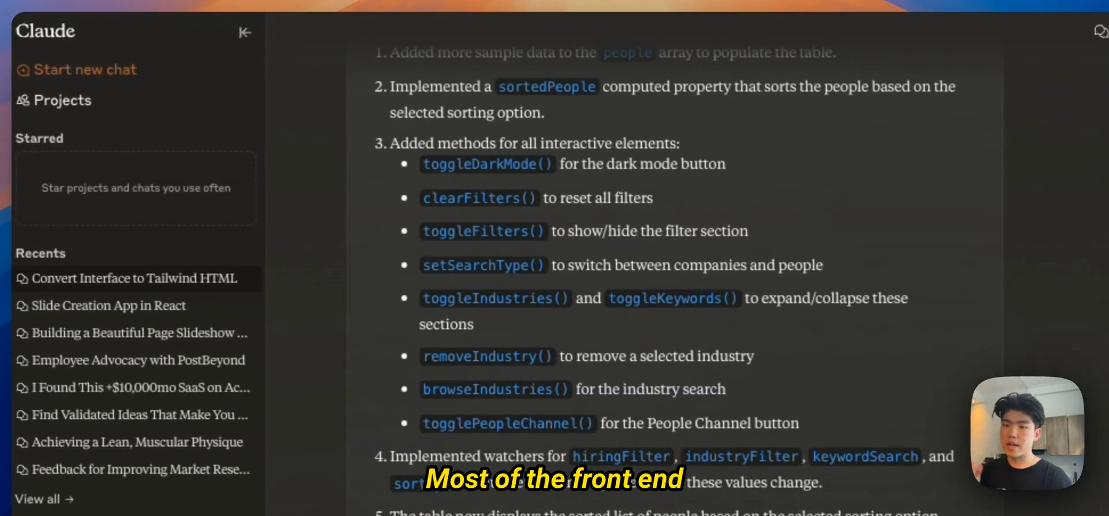
scroll("down", 3)
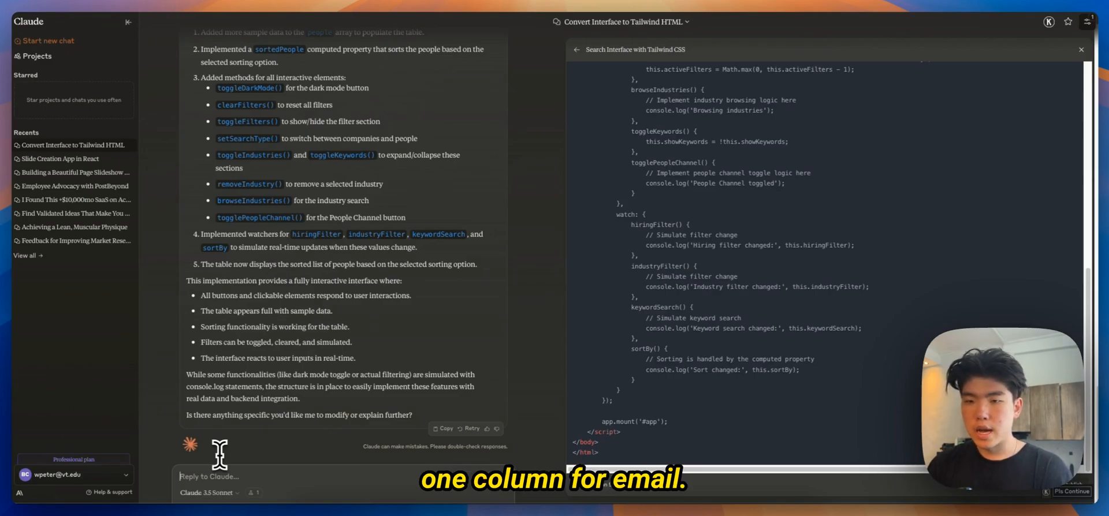
- Send the pasted lead record asking to update the table with all its fields
type("add one column")
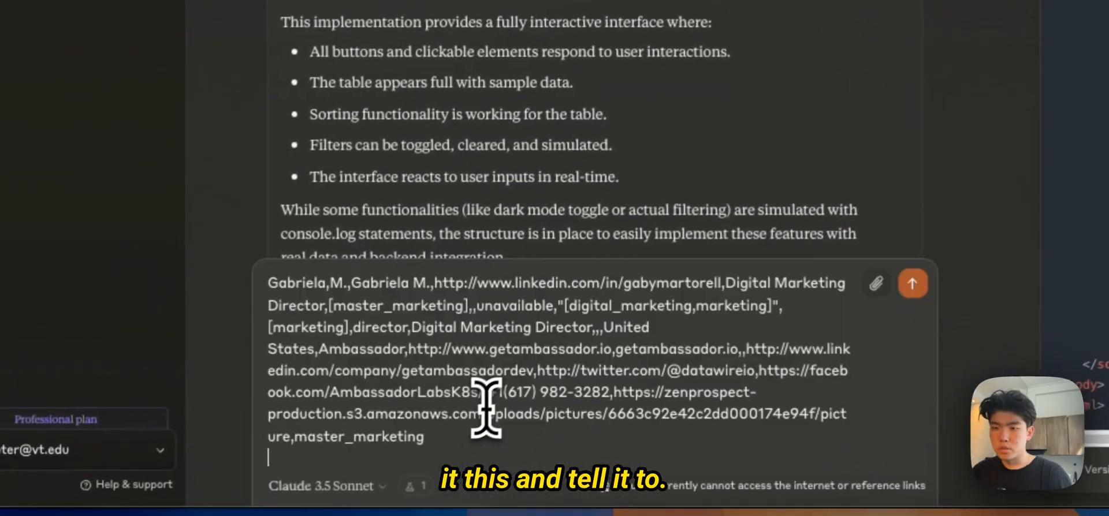
type("upd")
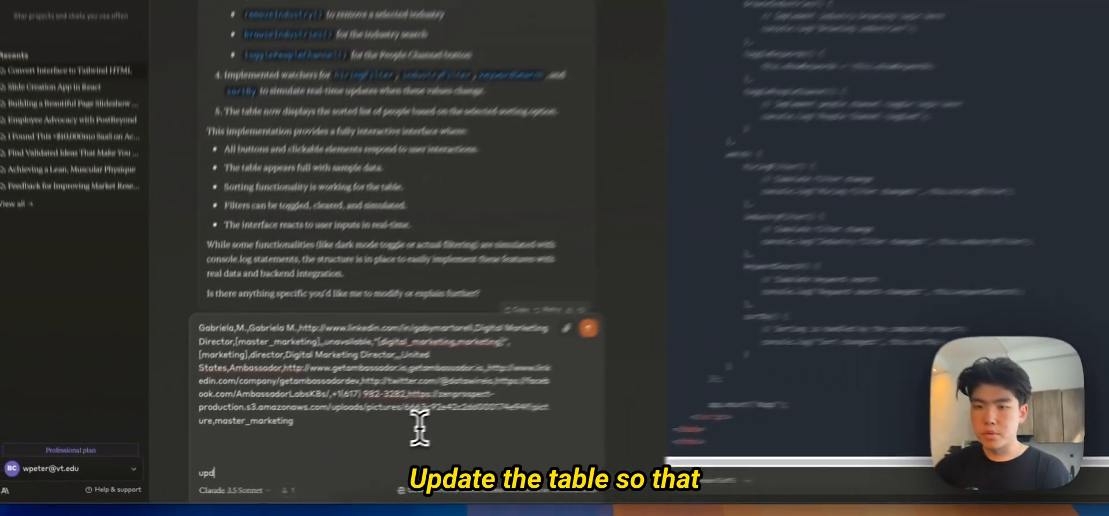
type("update the table so that all this information is included in the table")
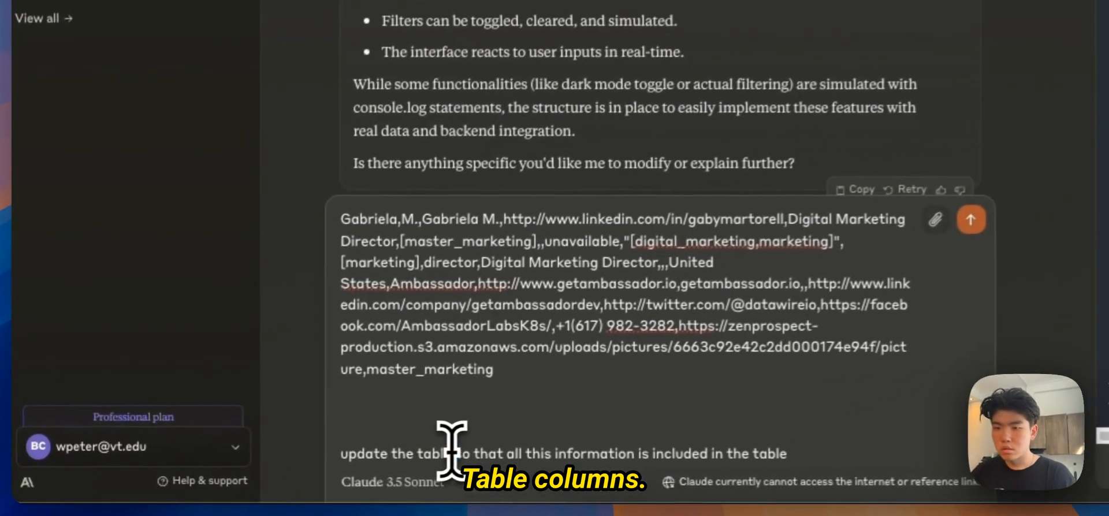
left_click(971, 219)
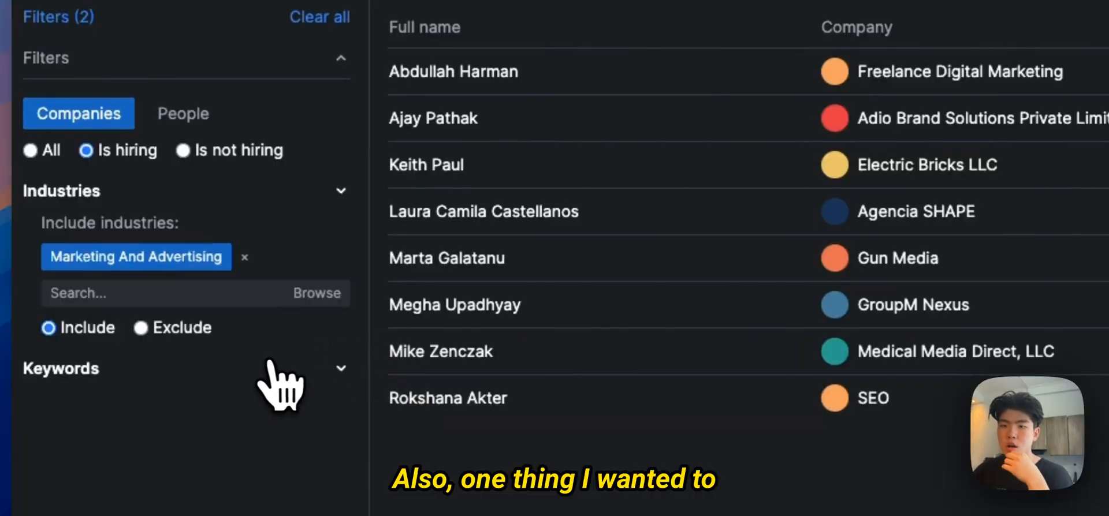
mouse_move(290, 361)
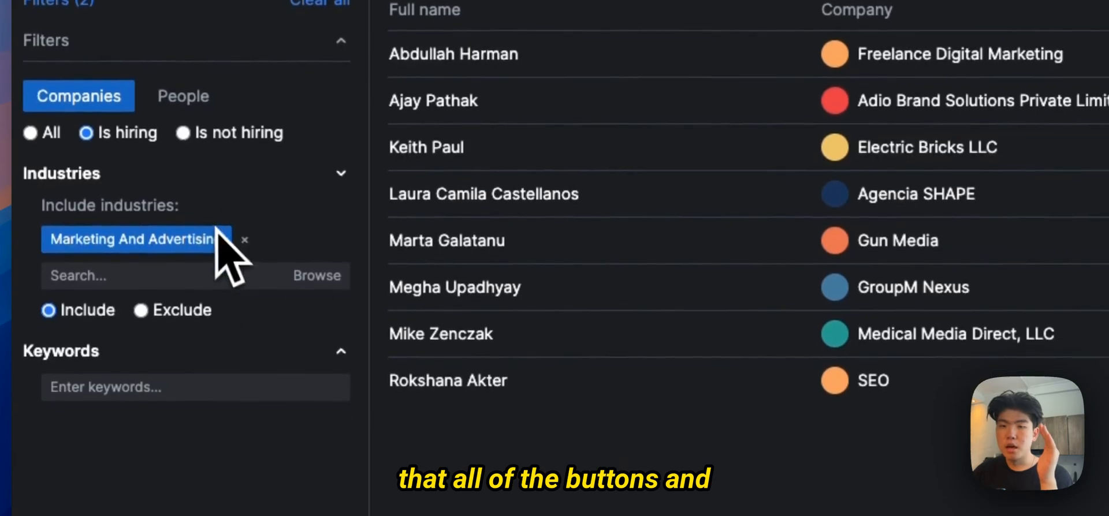
- Set hiring status to All and remove the Marketing And Advertising industry tag
left_click(244, 240)
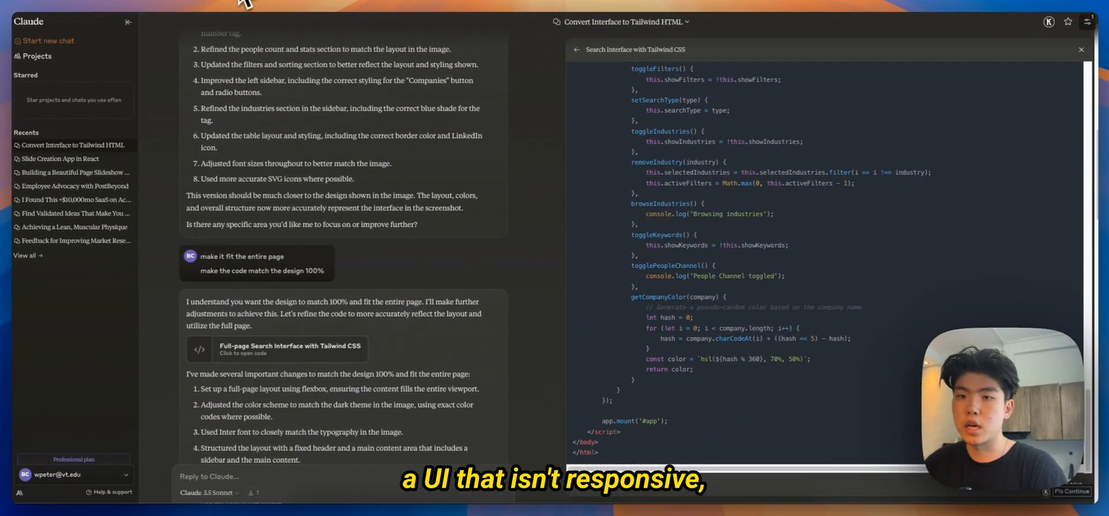
left_click(287, 347)
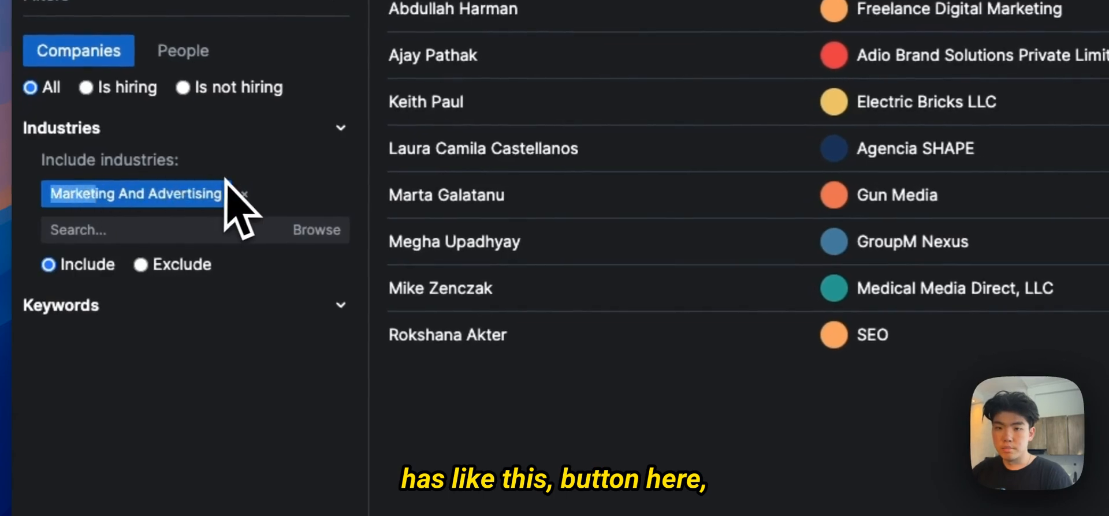
left_click(241, 194)
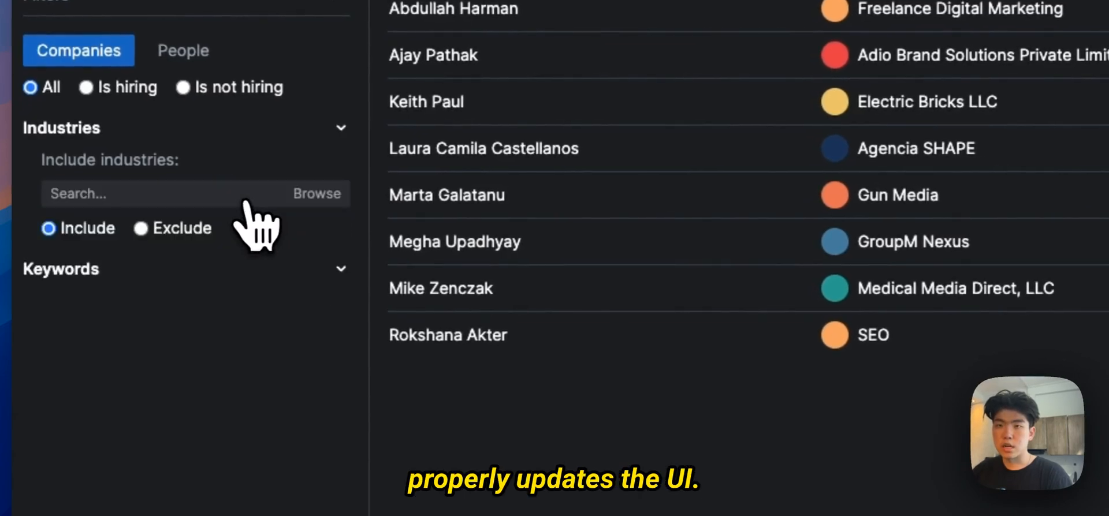
mouse_move(304, 141)
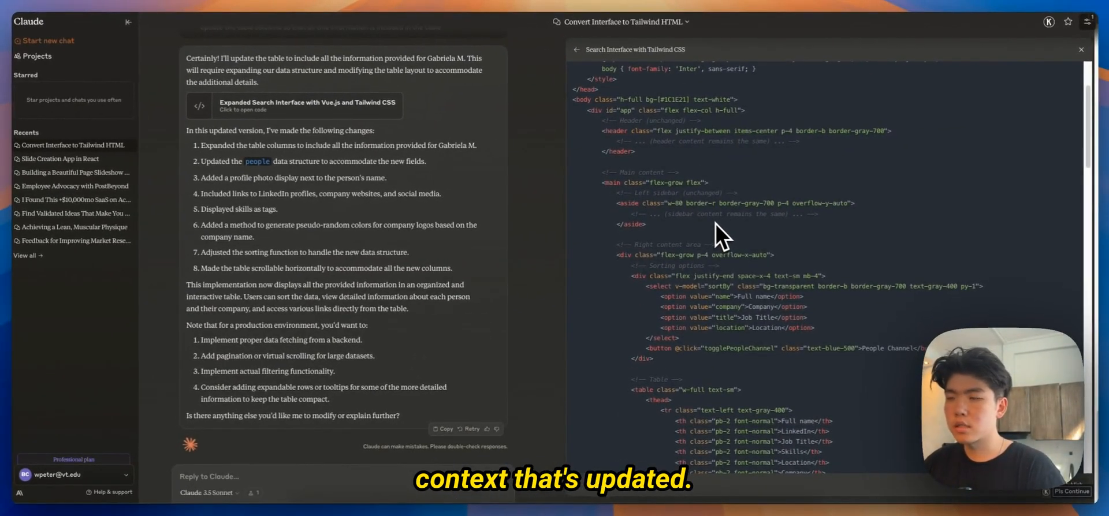
mouse_move(643, 233)
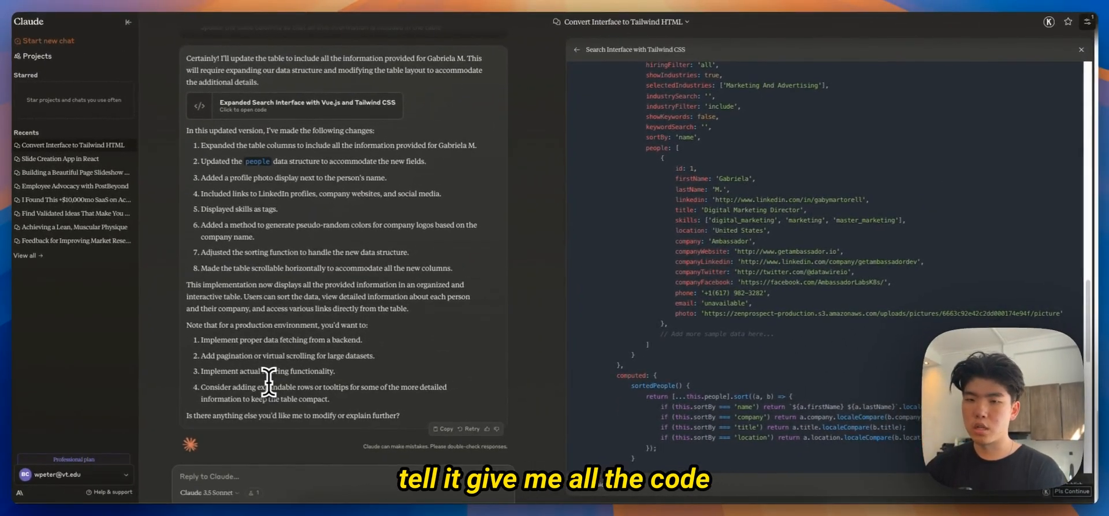
key("Return")
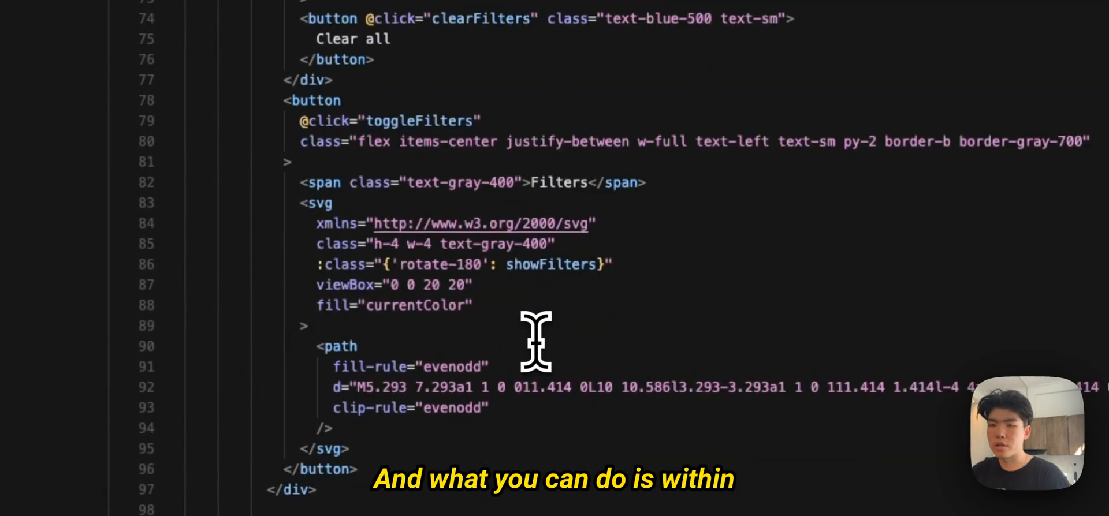
scroll("up", 3)
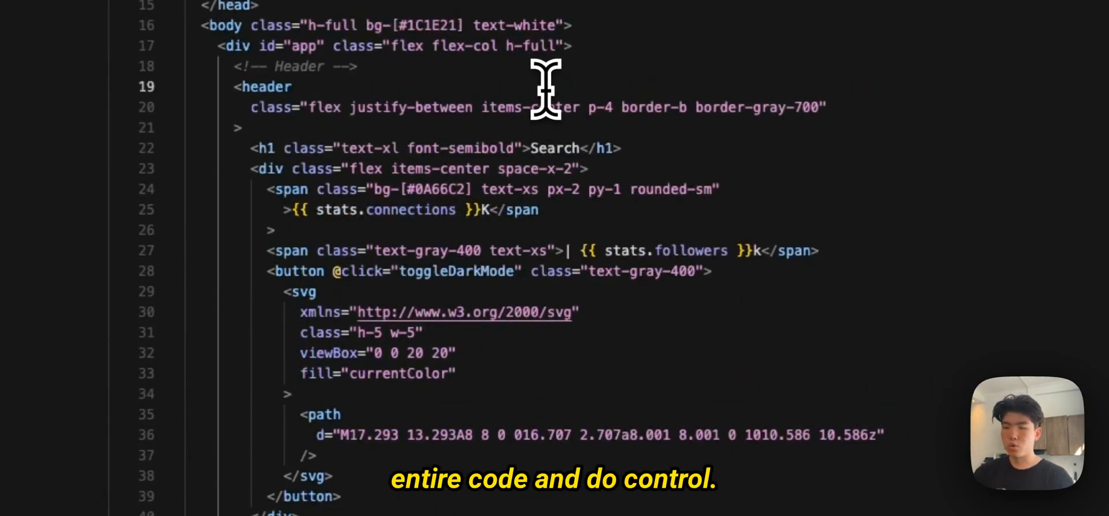
key("ctrl+a")
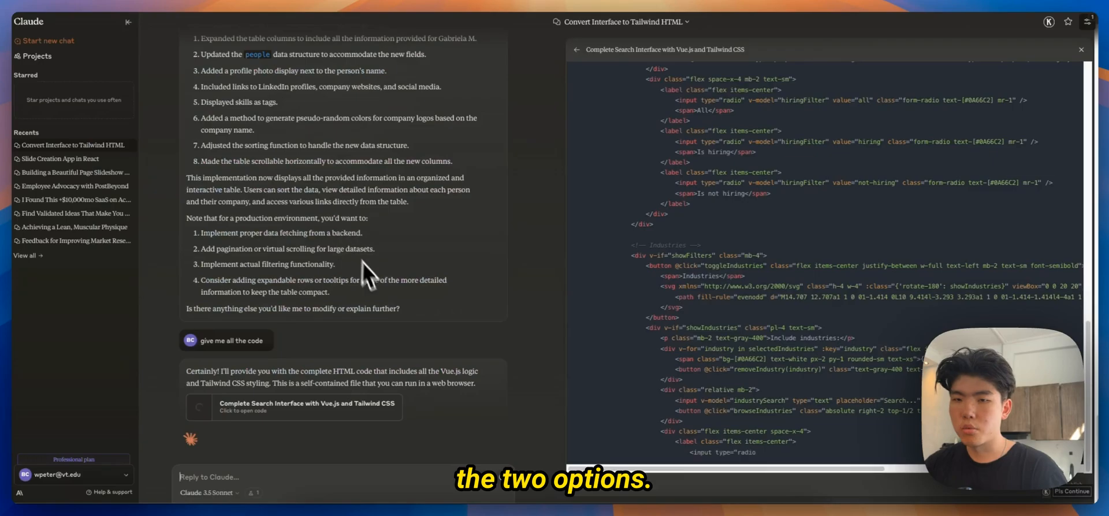
- Scroll through the generating Complete Search Interface artifact and its table markup
scroll("down", 3)
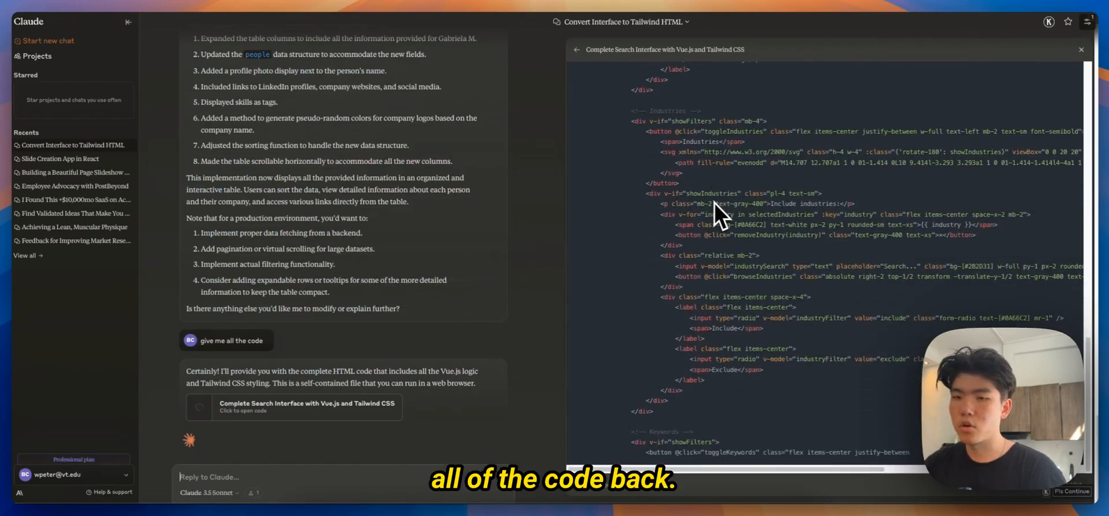
scroll("up", 3)
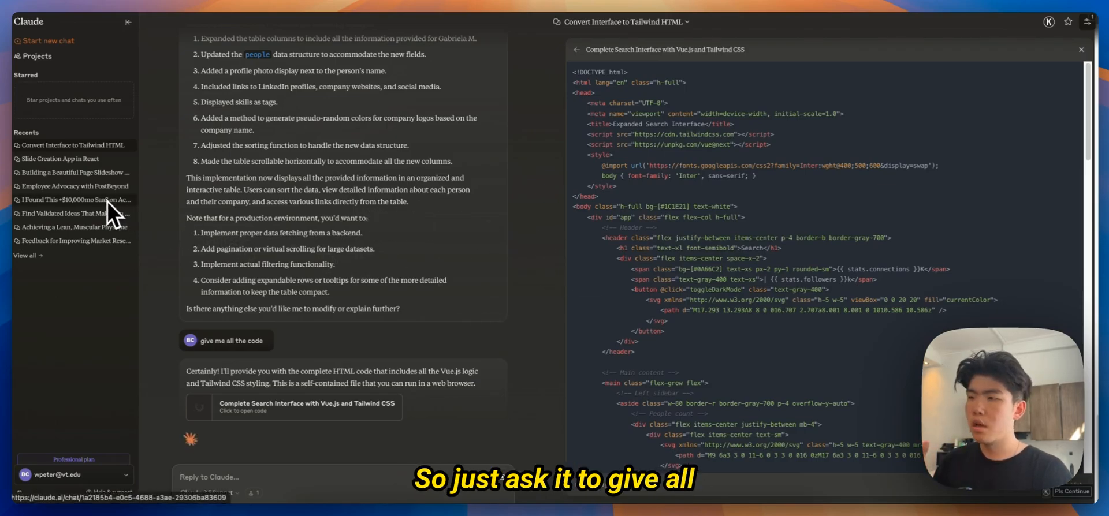
mouse_move(244, 400)
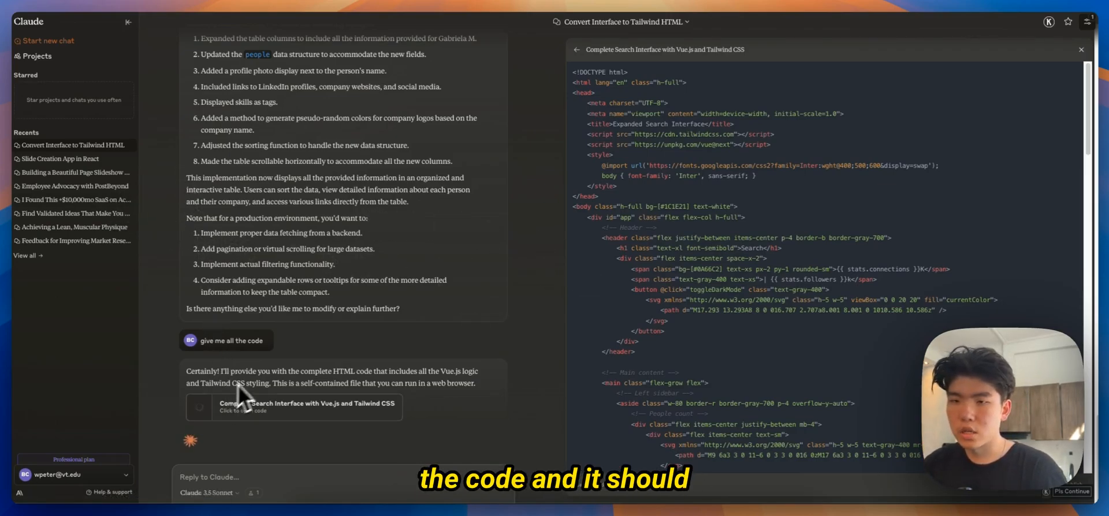
scroll("down", 3)
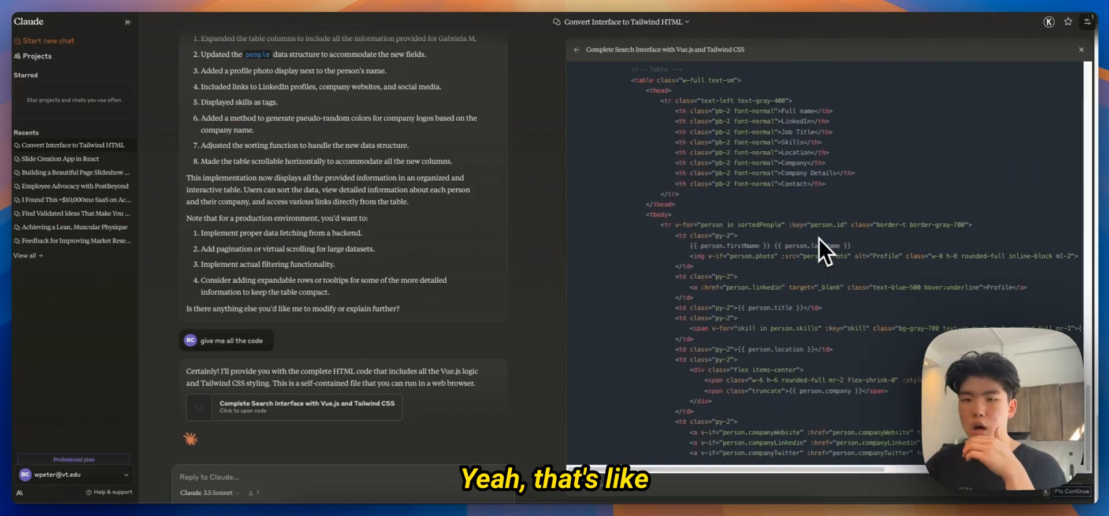
scroll("down", 3)
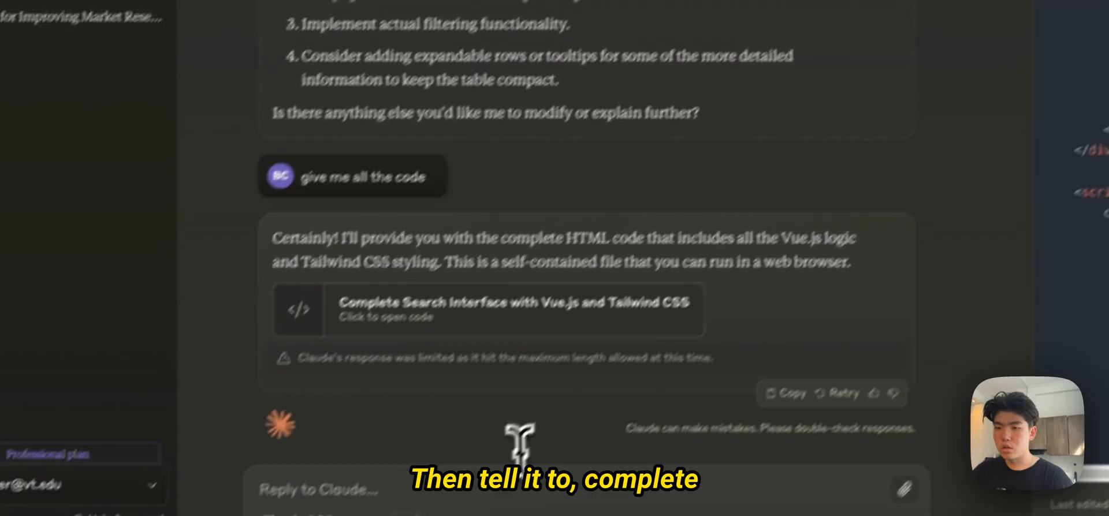
- Send 'complete the rest of the code' and open the new Vue.js script artifact
type("complete")
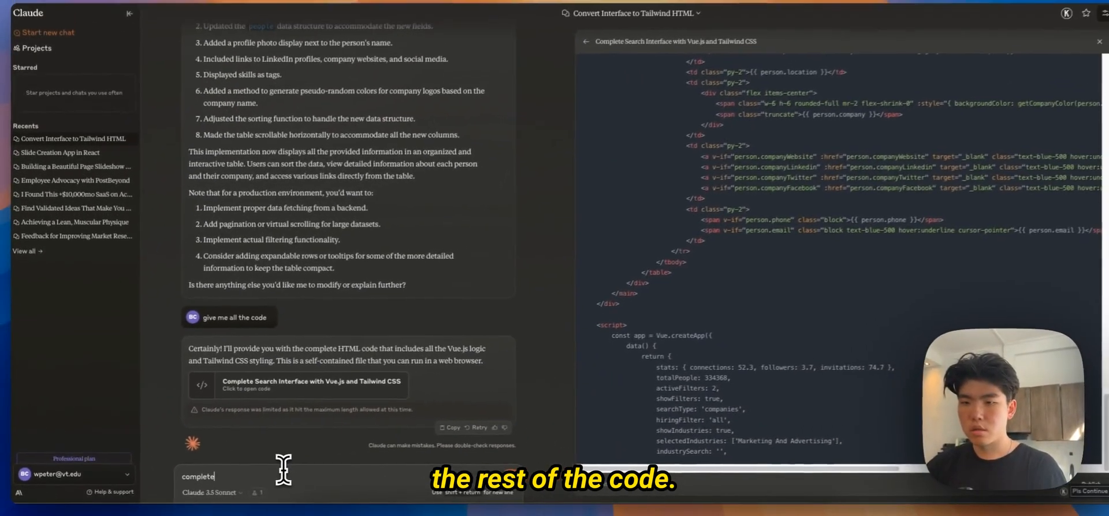
key("Return")
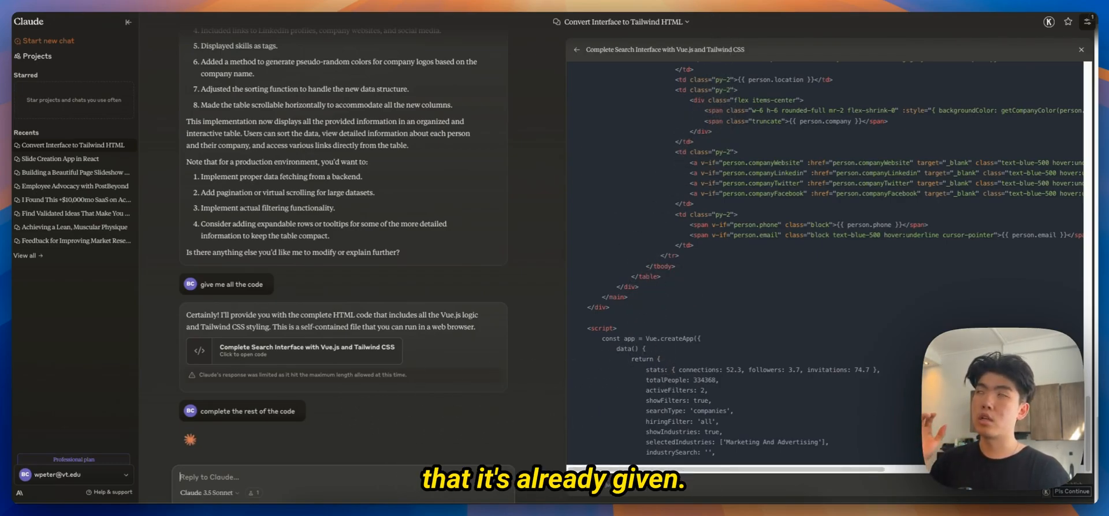
left_click(240, 410)
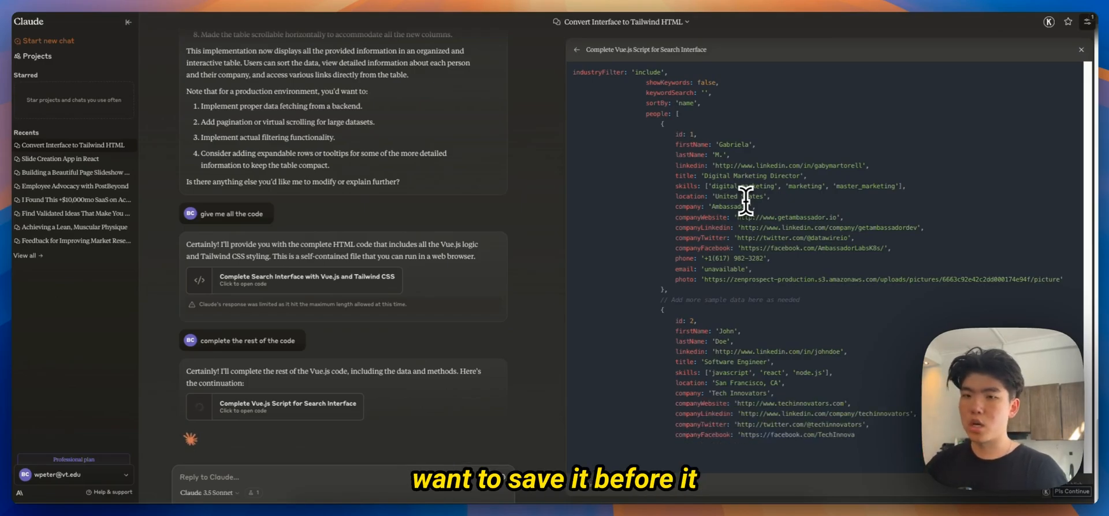
scroll("down", 3)
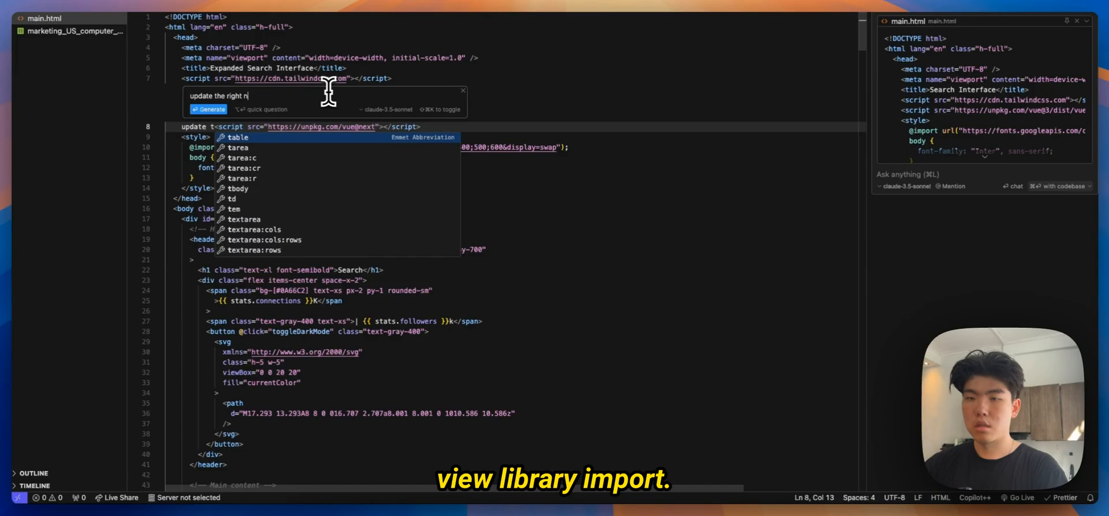
- Type a prompt in main.html's Cmd+K box to update the Vue library import
type("vue")
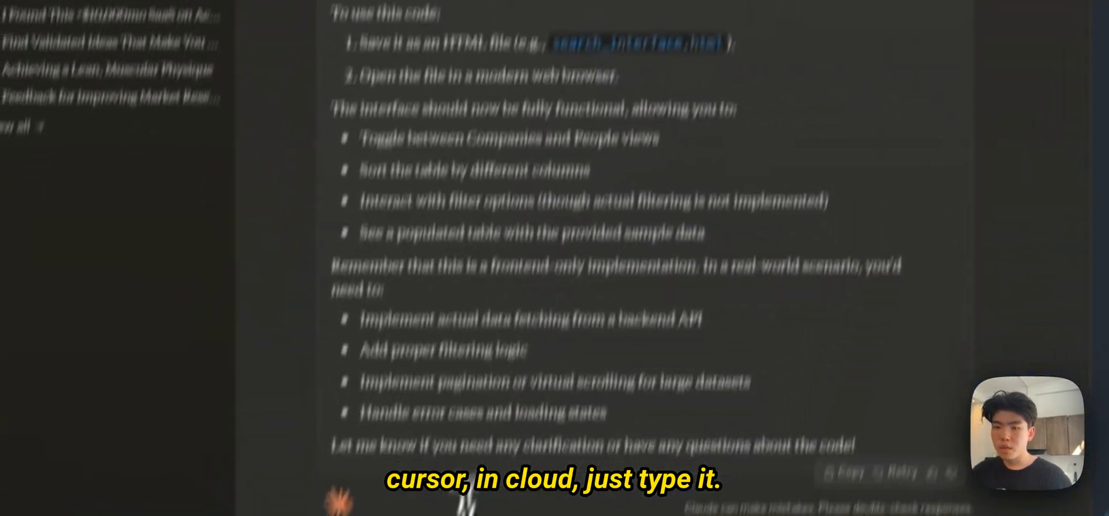
- Begin a follow-up message to Claude starting with 'i have'
type("i have")
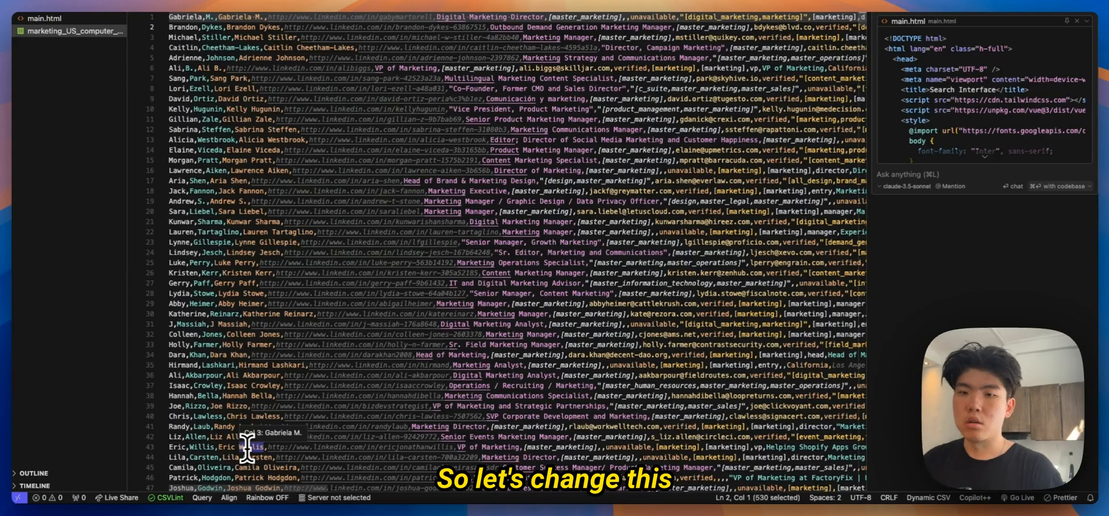
- Bring up the context menu inside the marketing leads CSV file in Cursor
right_click(70, 31)
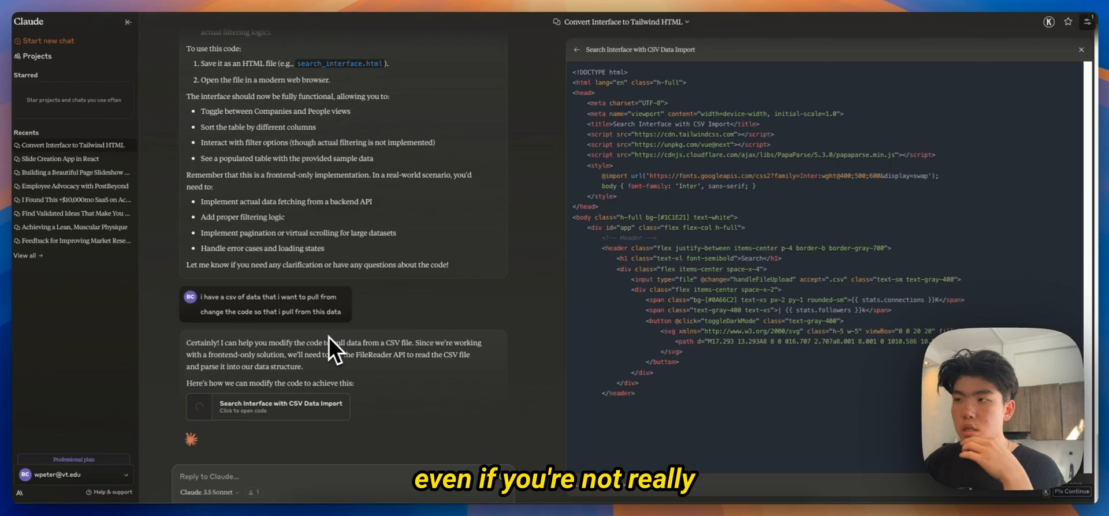
scroll("down", 3)
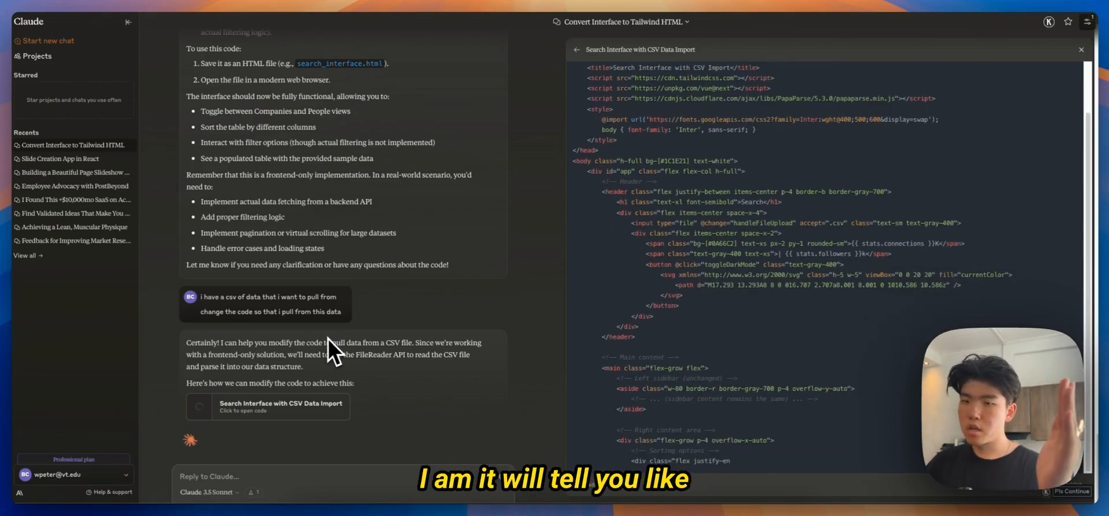
scroll("down", 3)
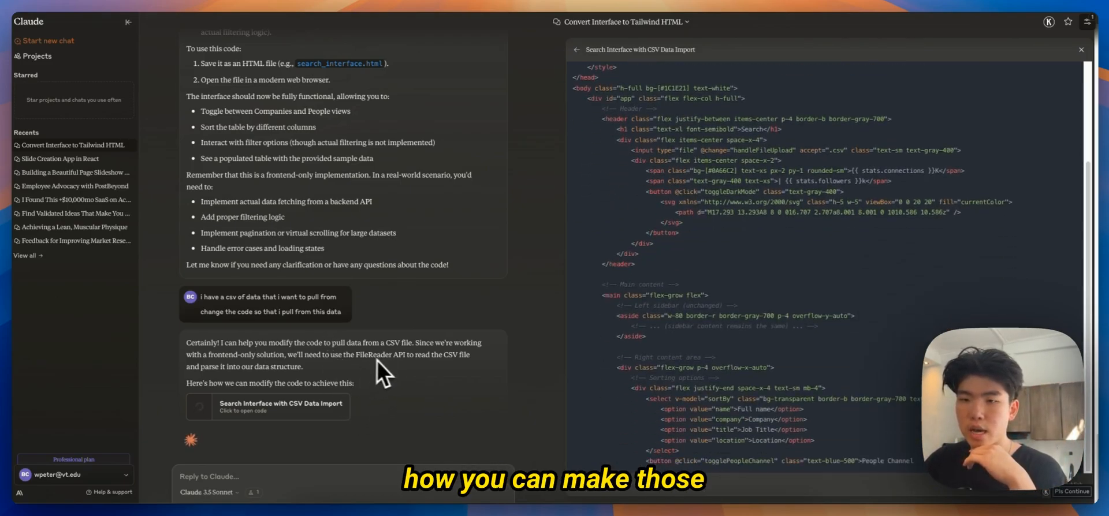
scroll("down", 3)
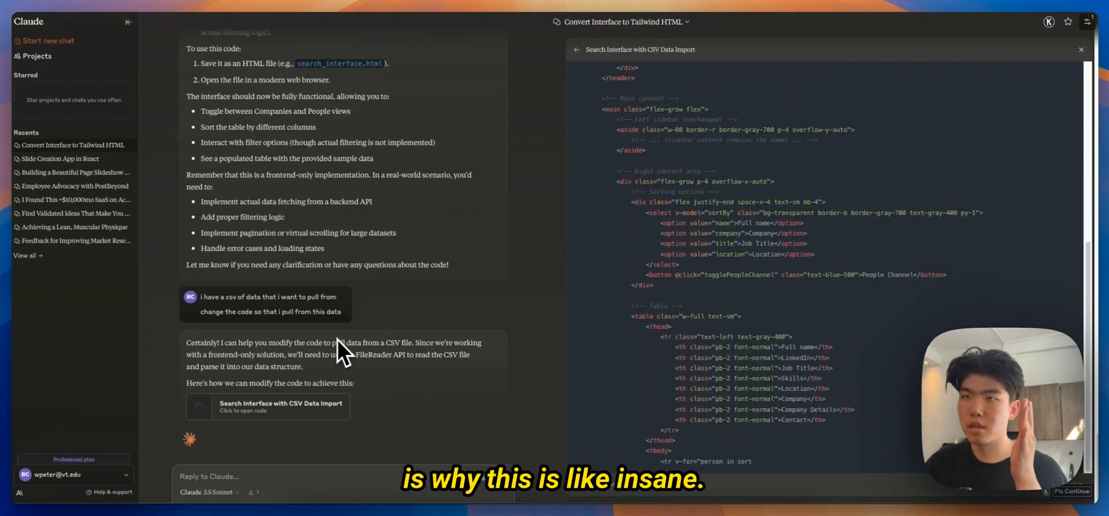
scroll("down", 3)
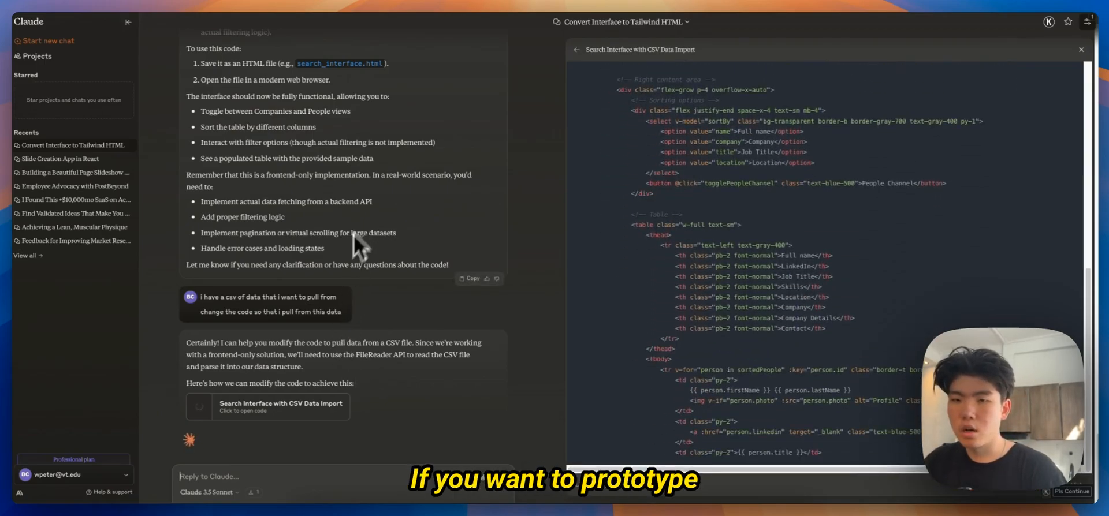
scroll("down", 3)
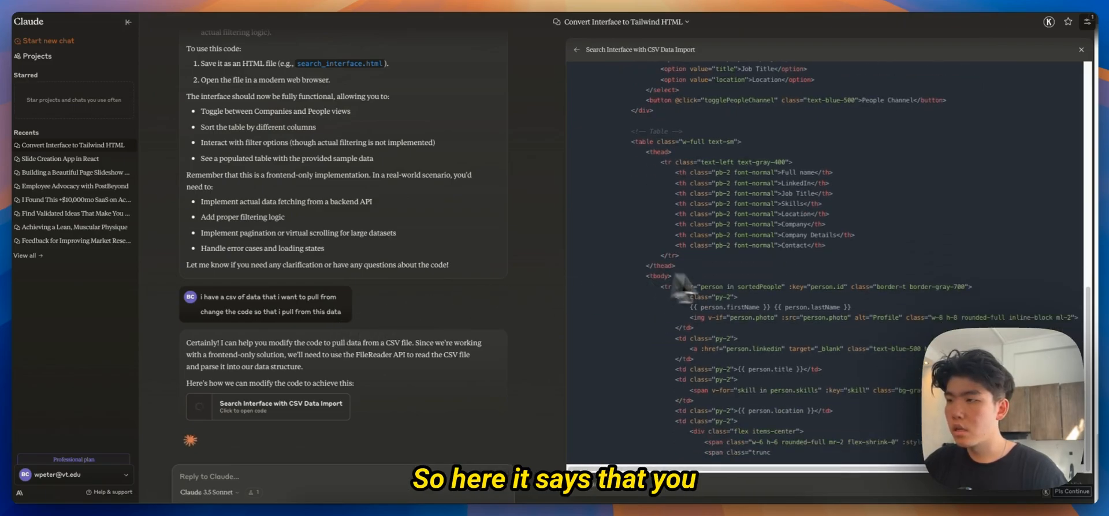
scroll("down", 3)
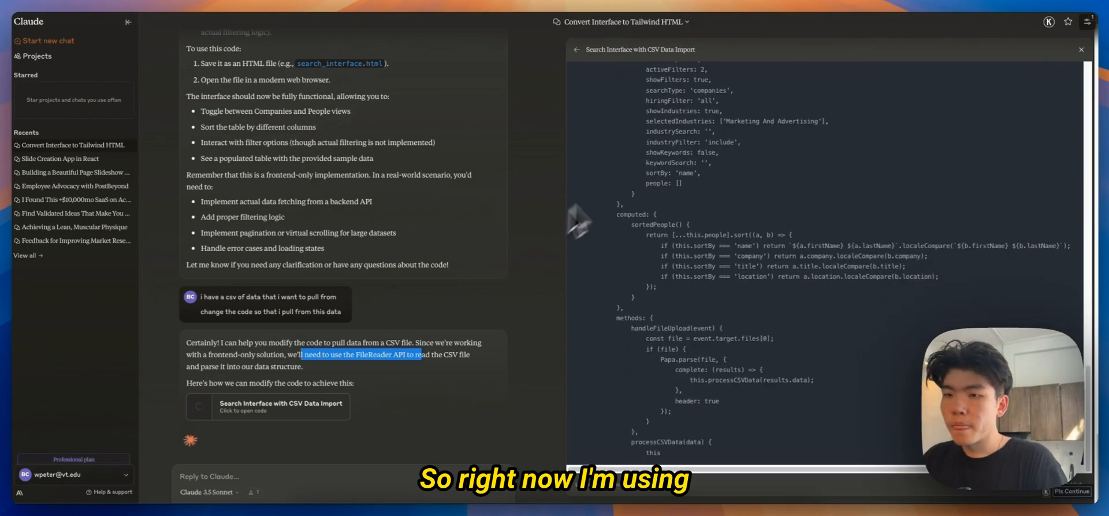
scroll("down", 3)
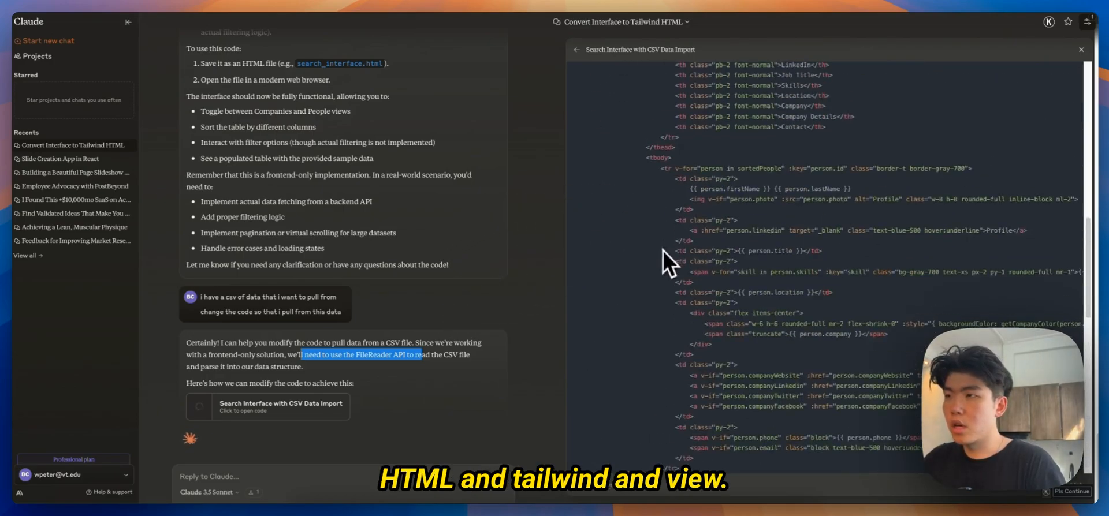
scroll("down", 3)
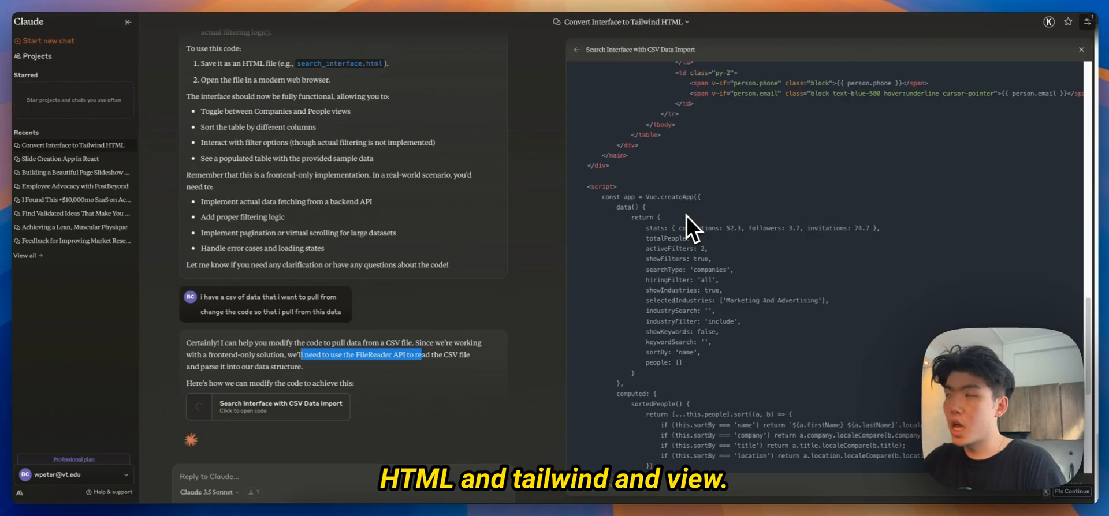
mouse_move(683, 216)
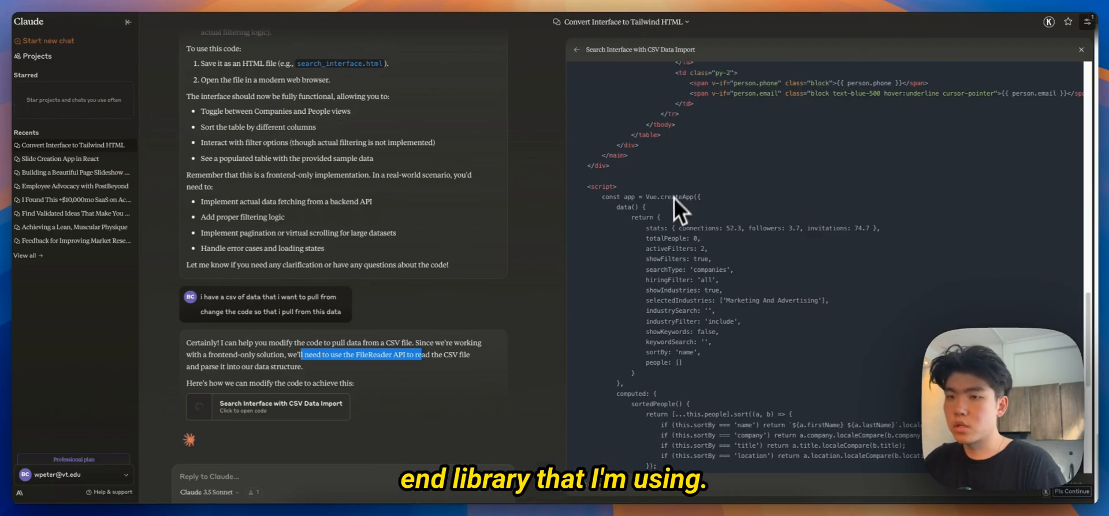
scroll("down", 3)
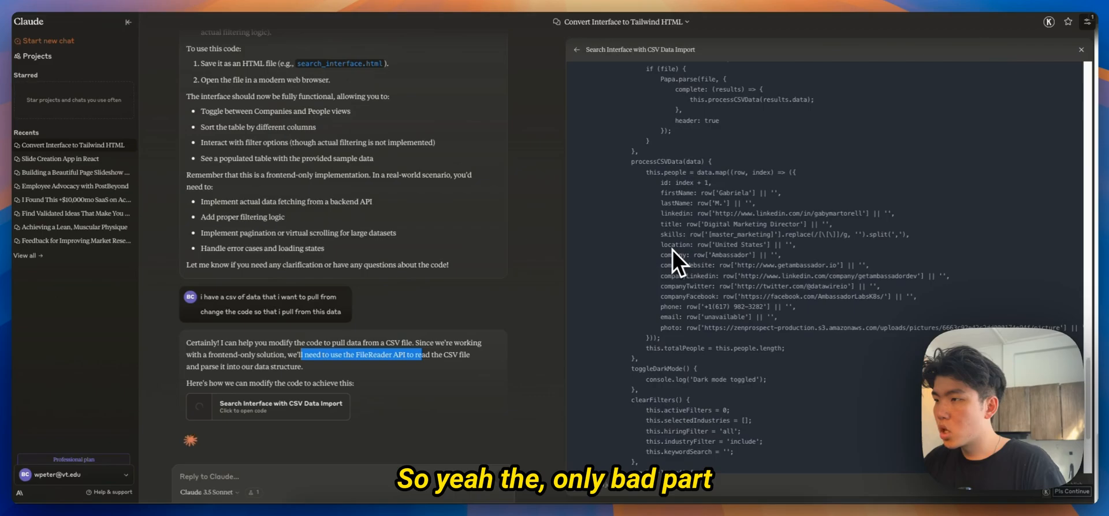
scroll("down", 3)
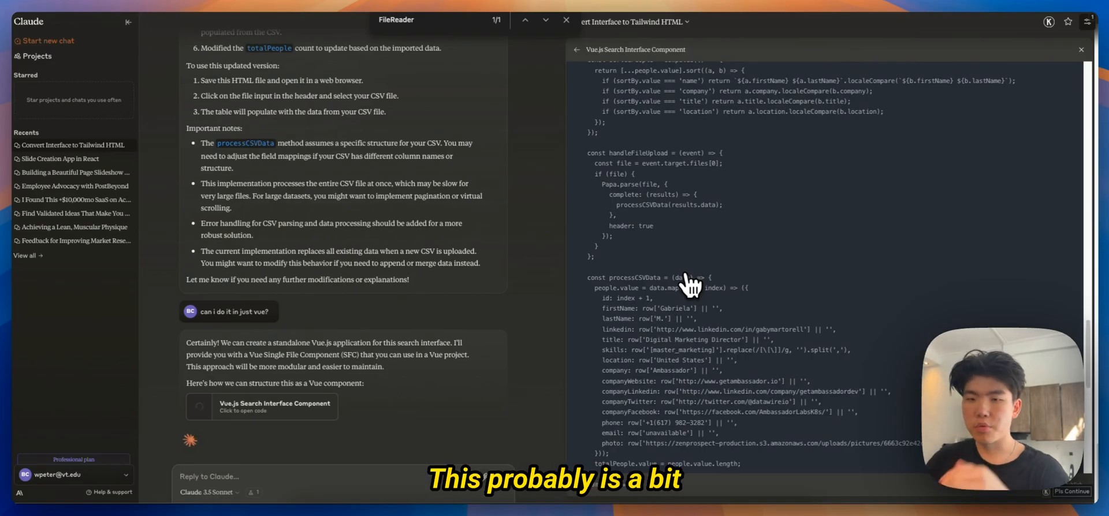
- Scroll through the 'Vue.js Search Interface Component' reply with install steps and sample App.vue
scroll("down", 3)
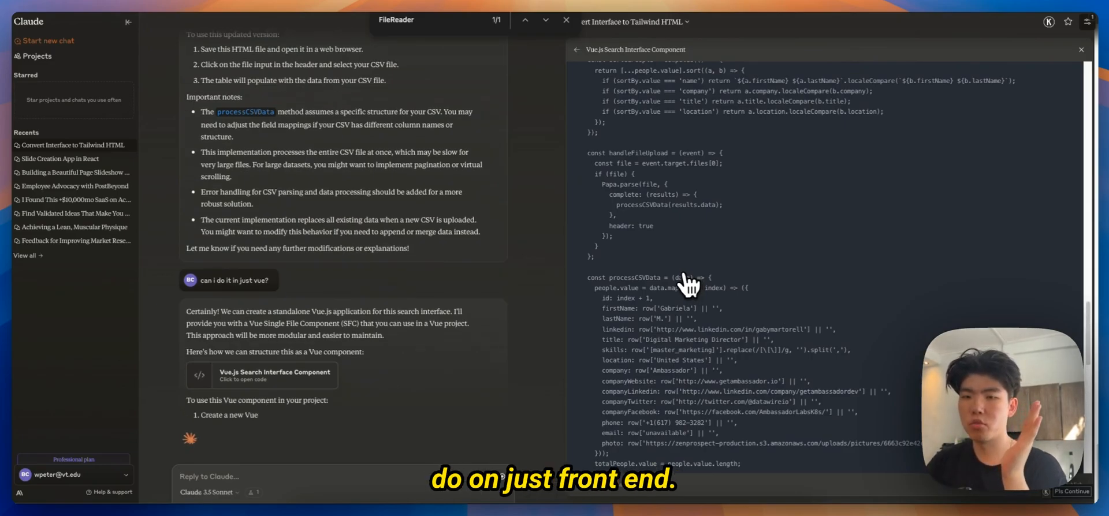
scroll("down", 3)
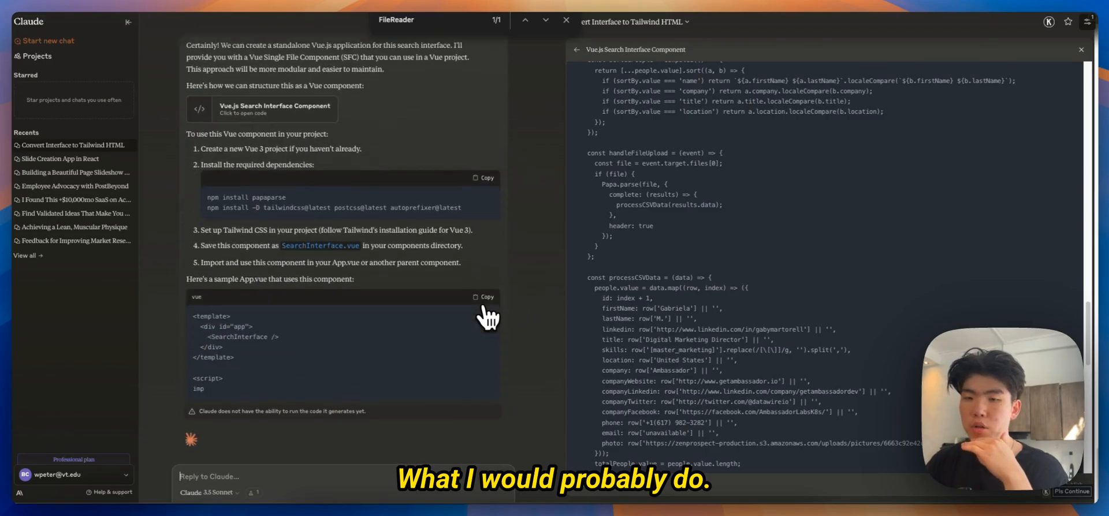
scroll("down", 3)
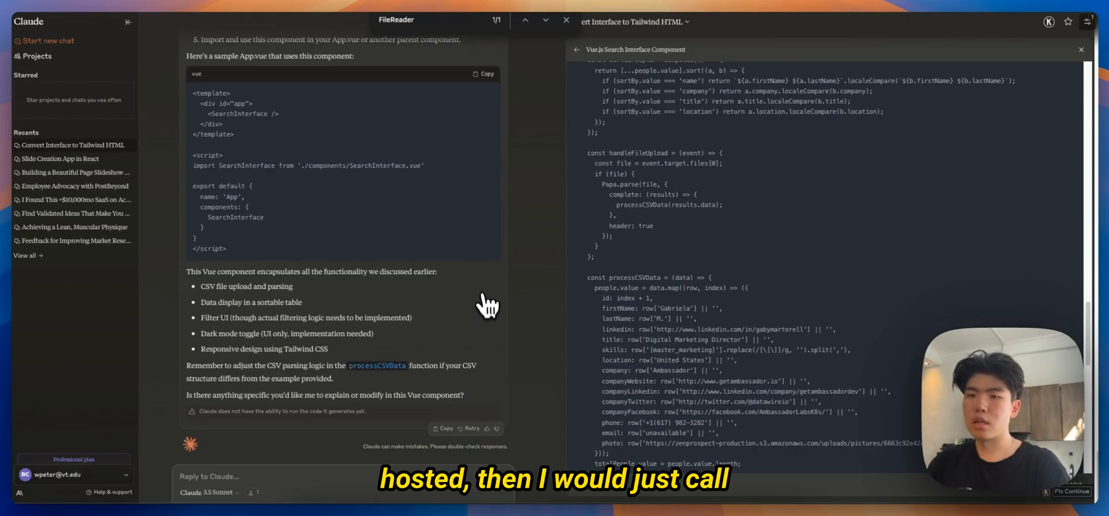
mouse_move(386, 254)
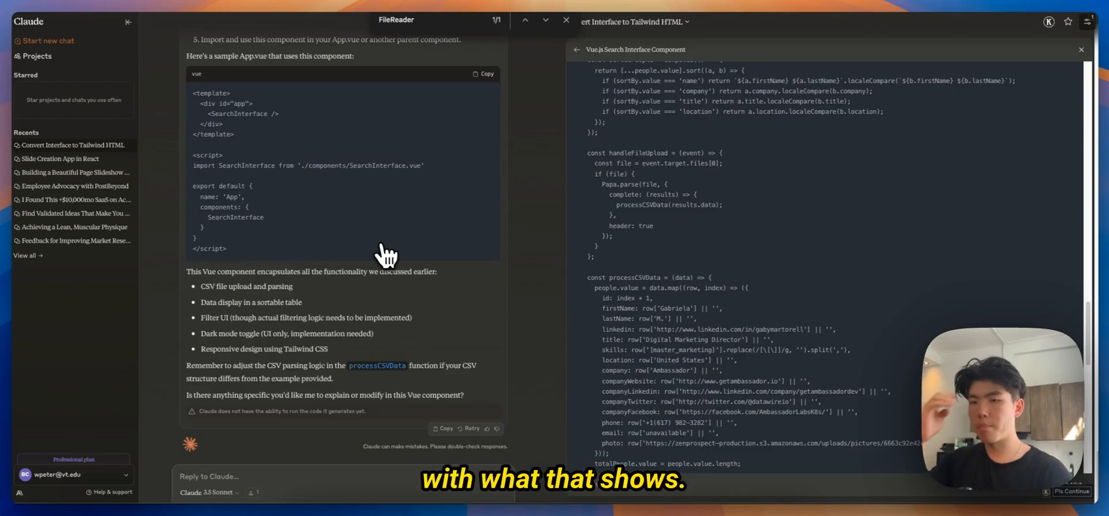
mouse_move(347, 234)
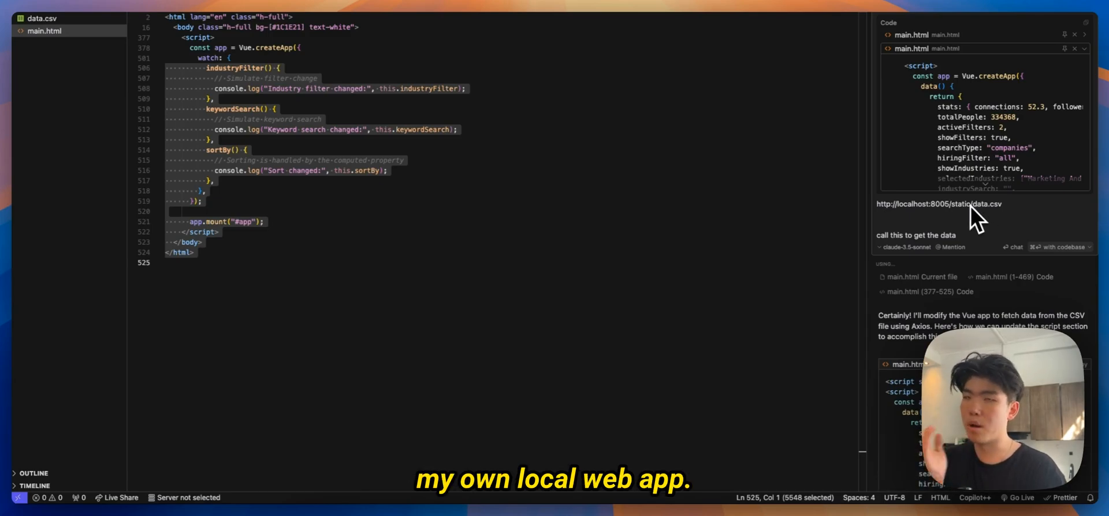
mouse_move(929, 216)
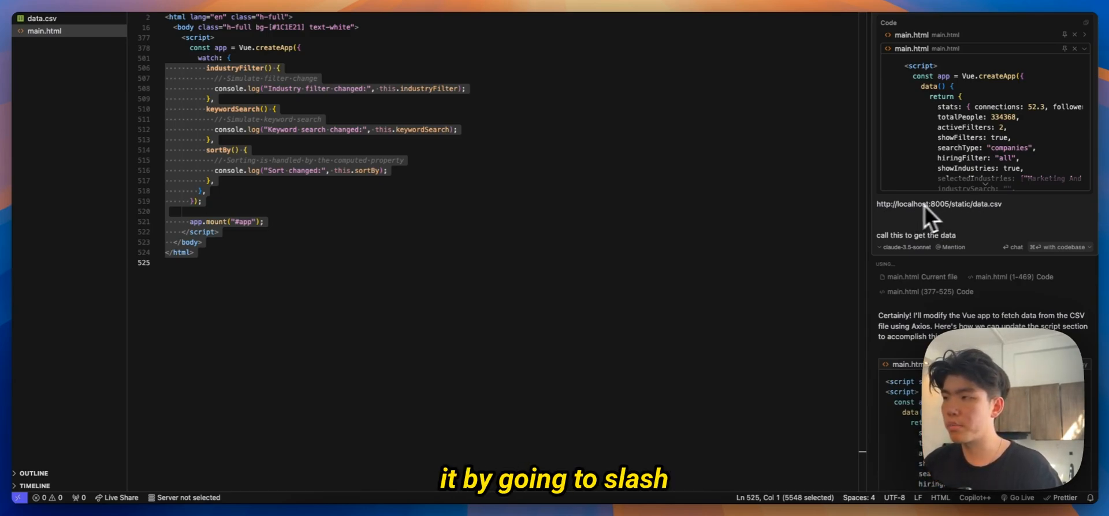
mouse_move(958, 223)
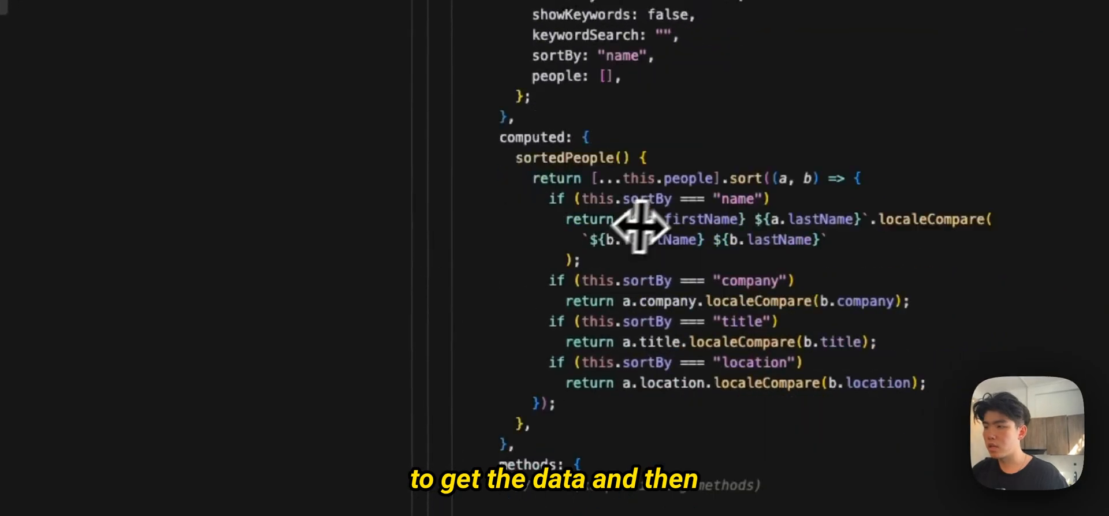
scroll("down", 3)
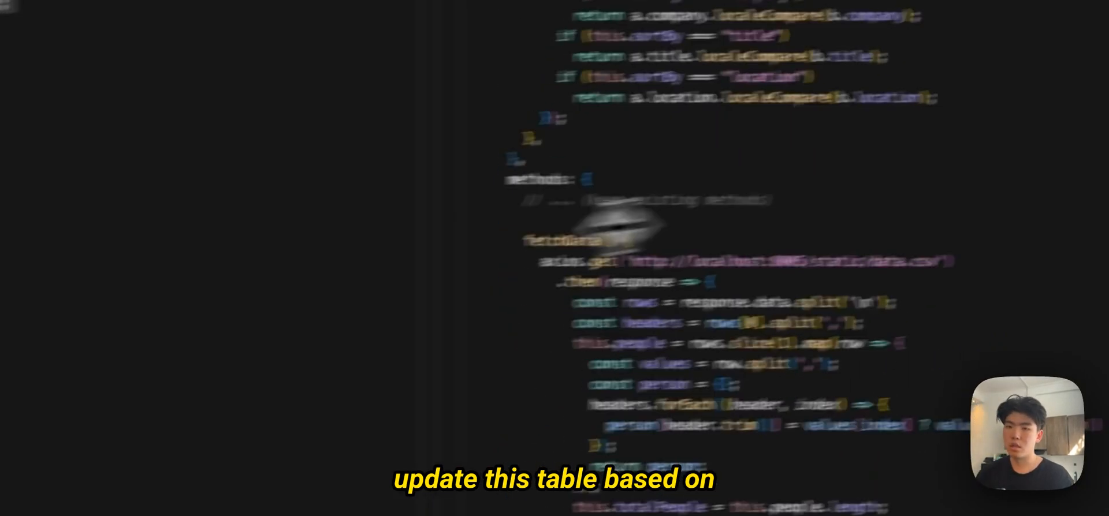
scroll("down", 3)
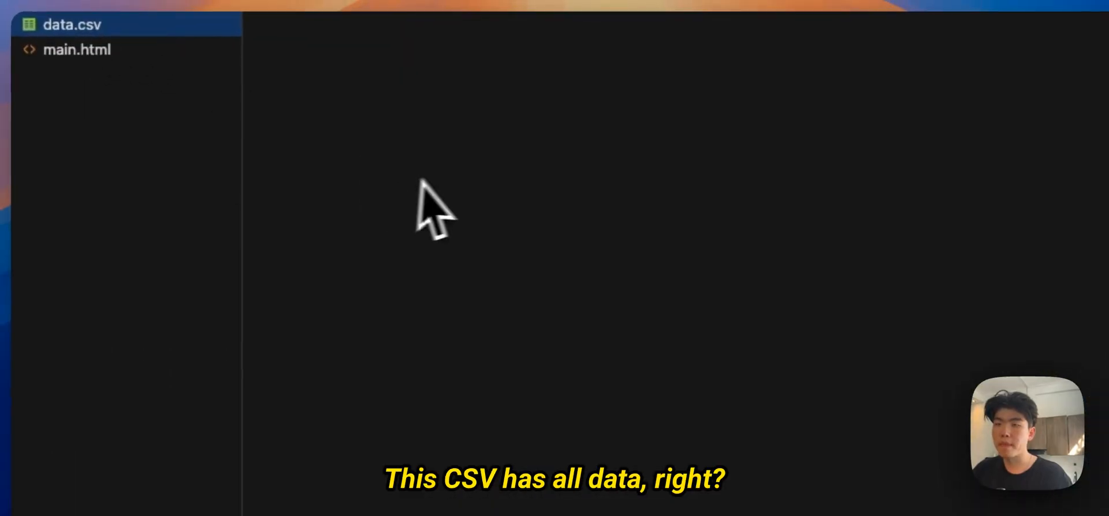
left_click(72, 24)
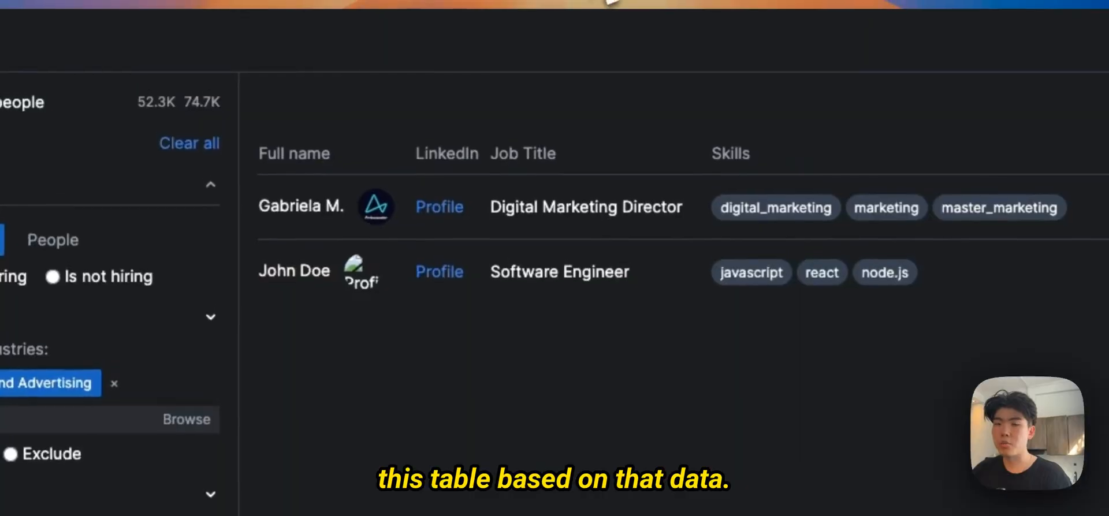
scroll("up", 3)
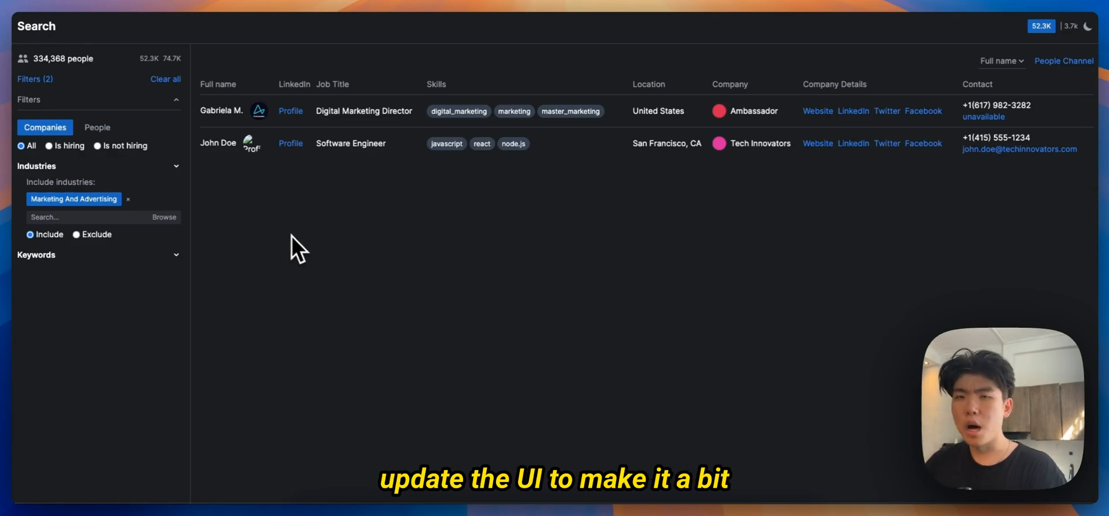
mouse_move(472, 204)
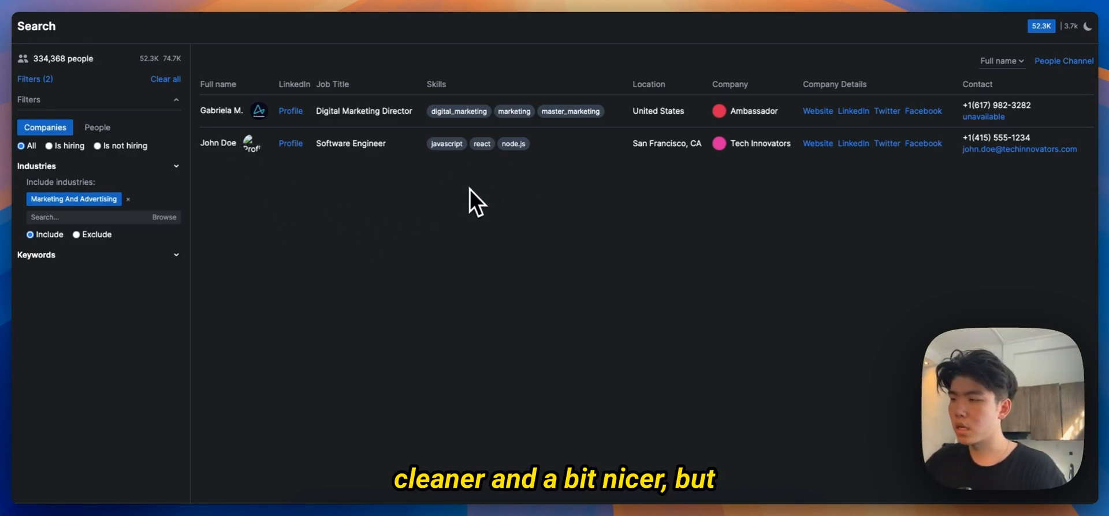
mouse_move(237, 219)
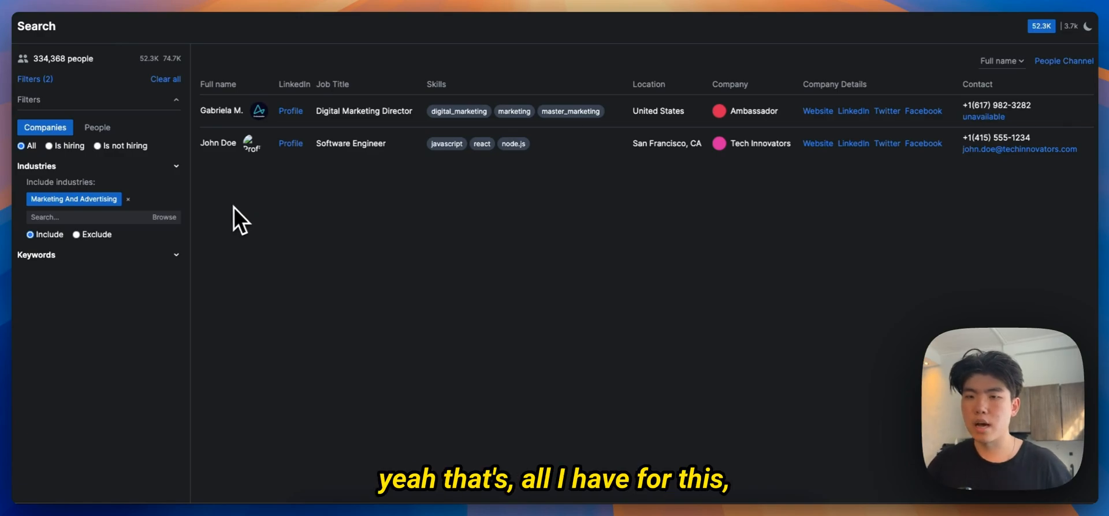